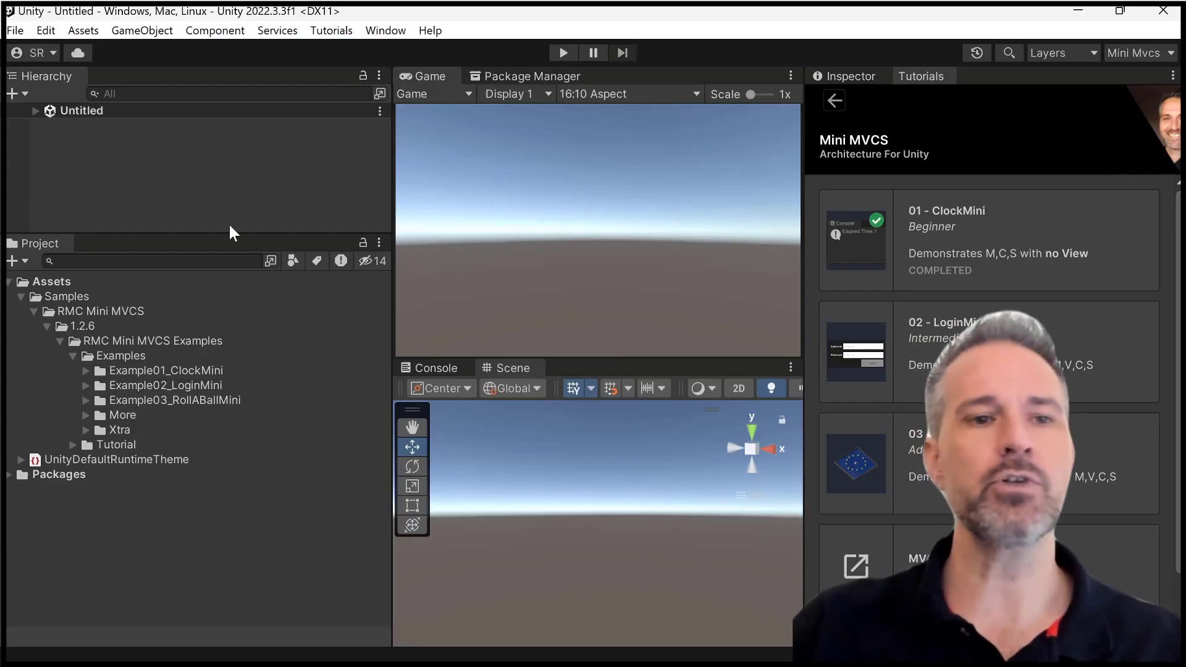
Step: Show the installed RMC Mini MVCS 1.2.6 package details with its imported examples sample
{"action": "left_click", "coordinate": [531, 76]}
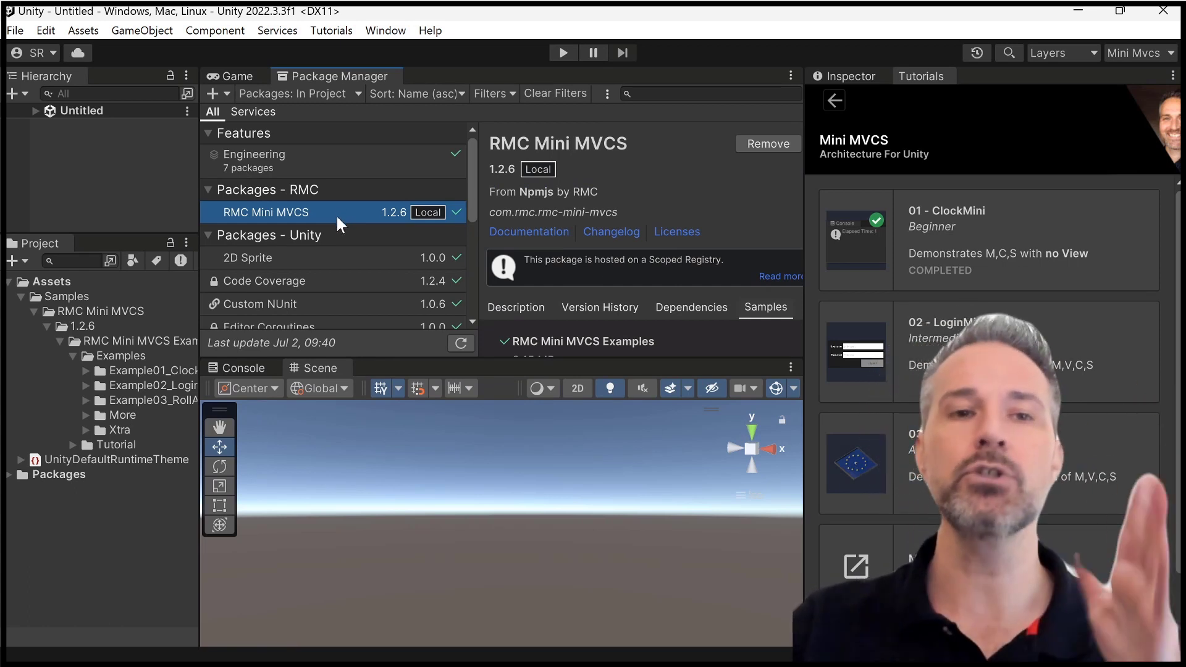
{"action": "mouse_move", "coordinate": [471, 237]}
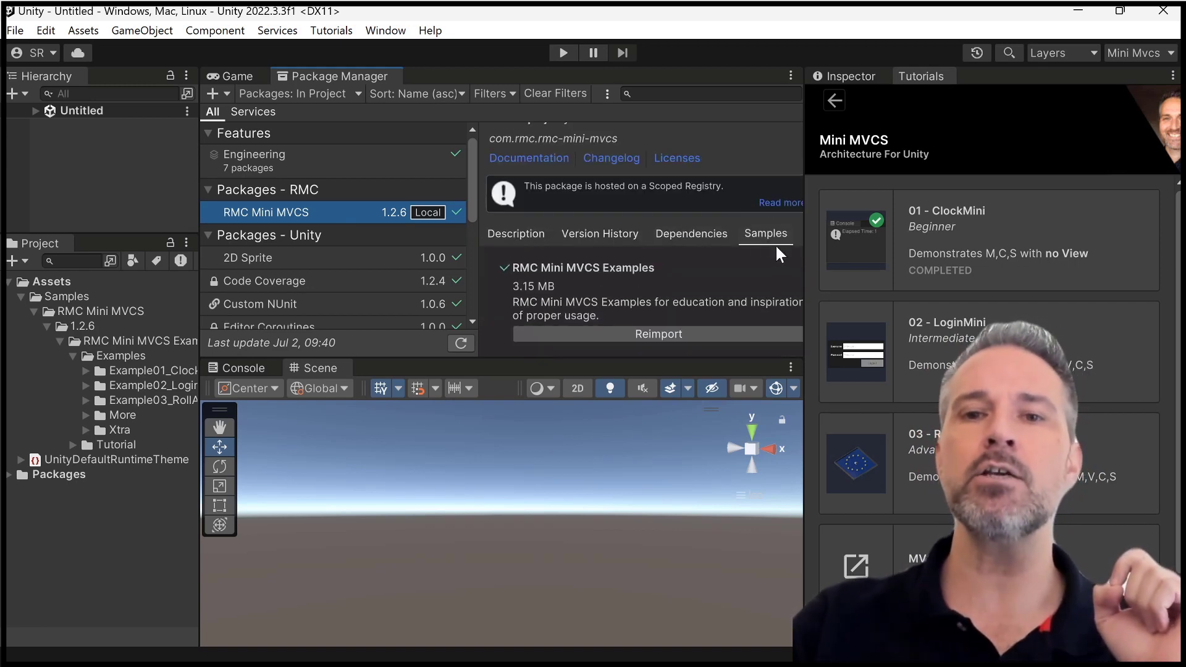
{"action": "mouse_move", "coordinate": [606, 335]}
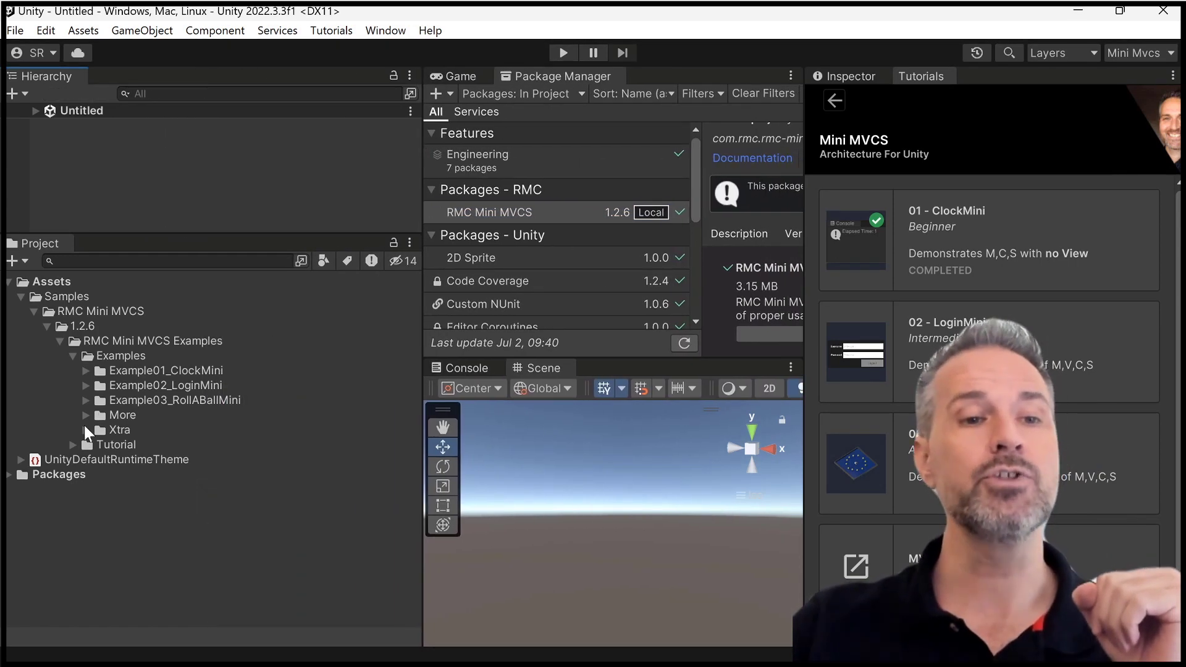
Step: Expand More > Example09_TutorialMini in the Project window and open the TutorialMiniExample scene
{"action": "left_click", "coordinate": [109, 415]}
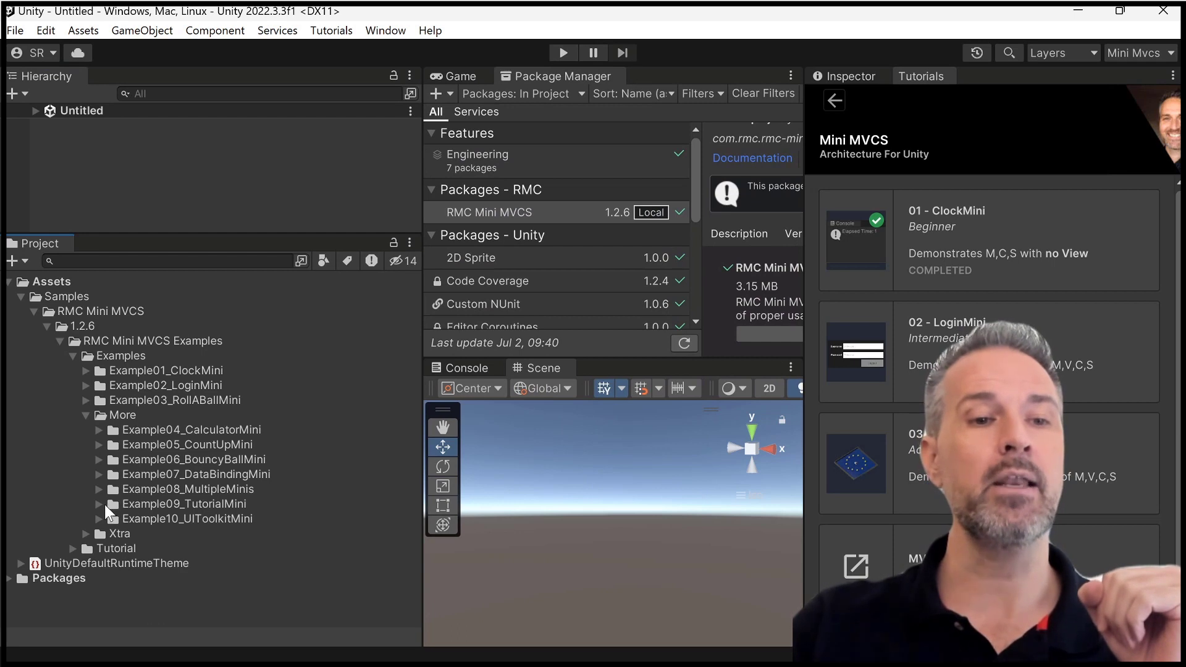
{"action": "left_click", "coordinate": [99, 504]}
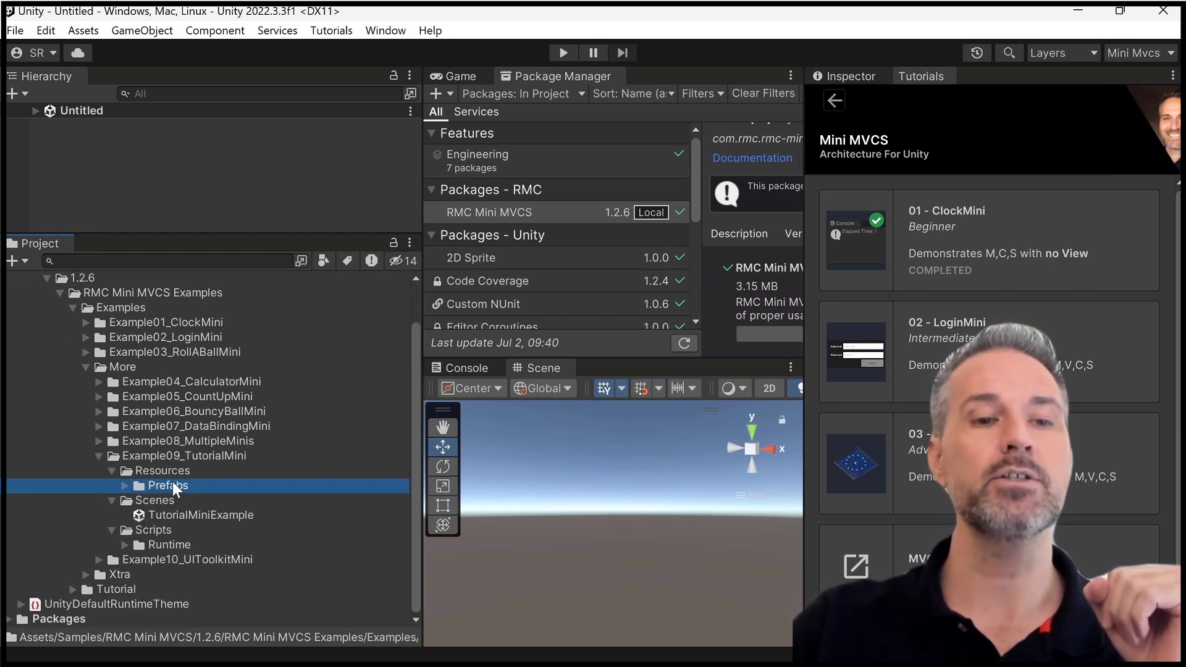
{"action": "left_click", "coordinate": [126, 485]}
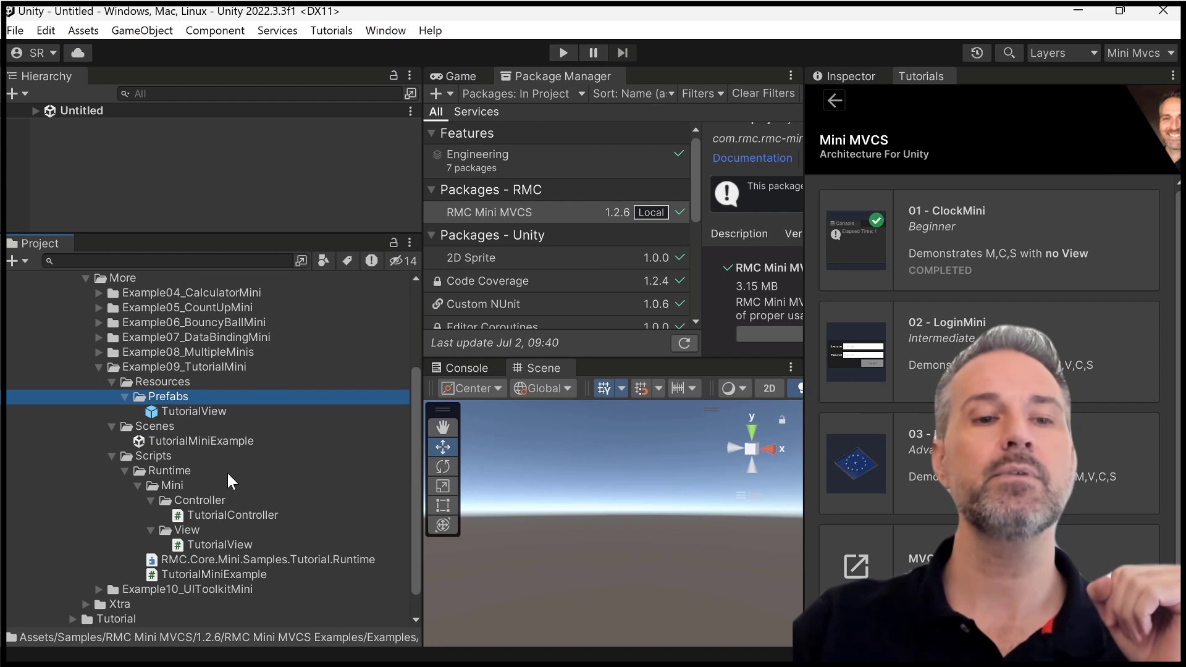
{"action": "left_click", "coordinate": [234, 484]}
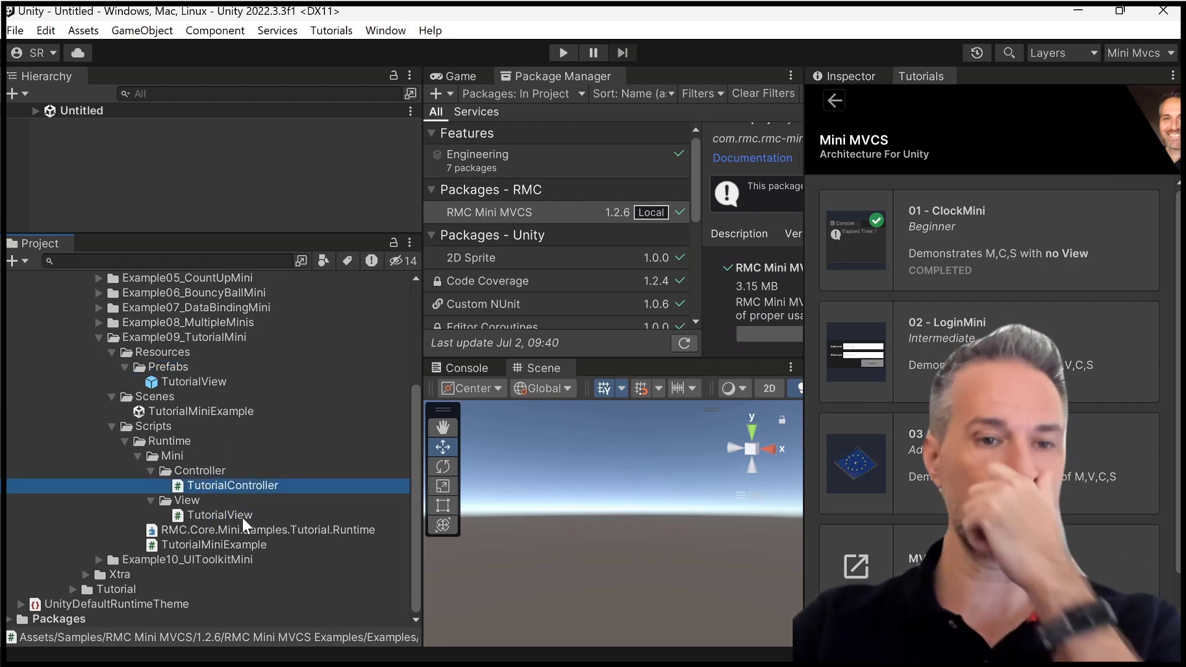
{"action": "double_click", "coordinate": [201, 410]}
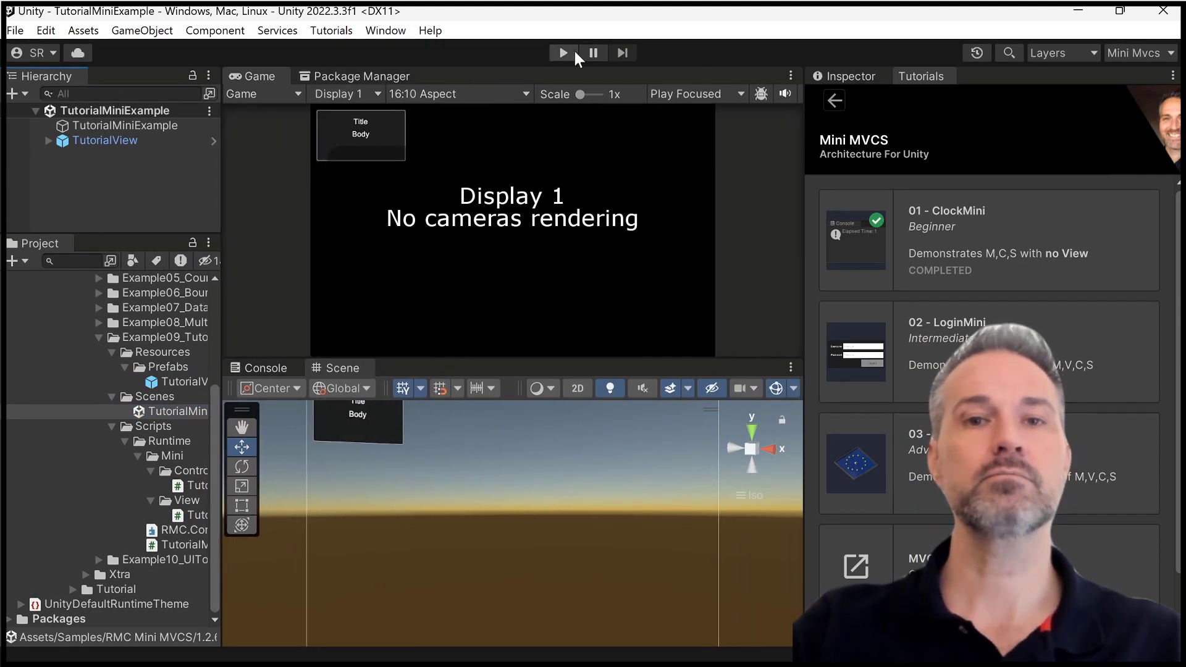
Step: Enter Play mode so the Login Mini Example form appears with its tutorial panel
{"action": "left_click", "coordinate": [561, 52]}
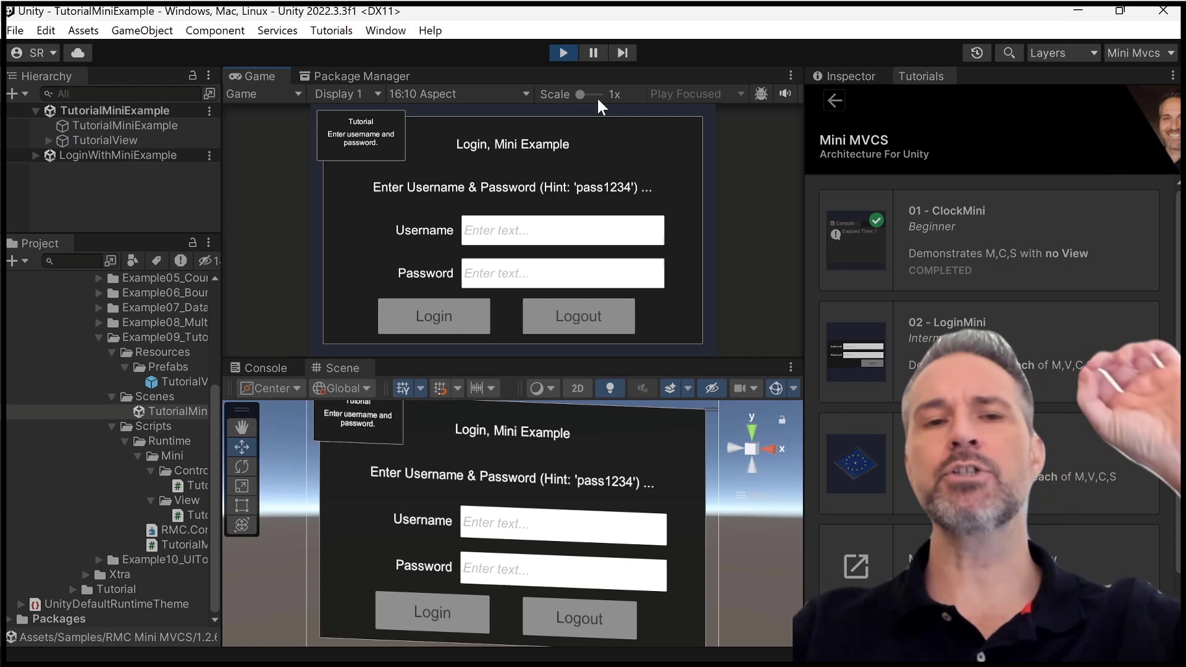
{"action": "mouse_move", "coordinate": [268, 79]}
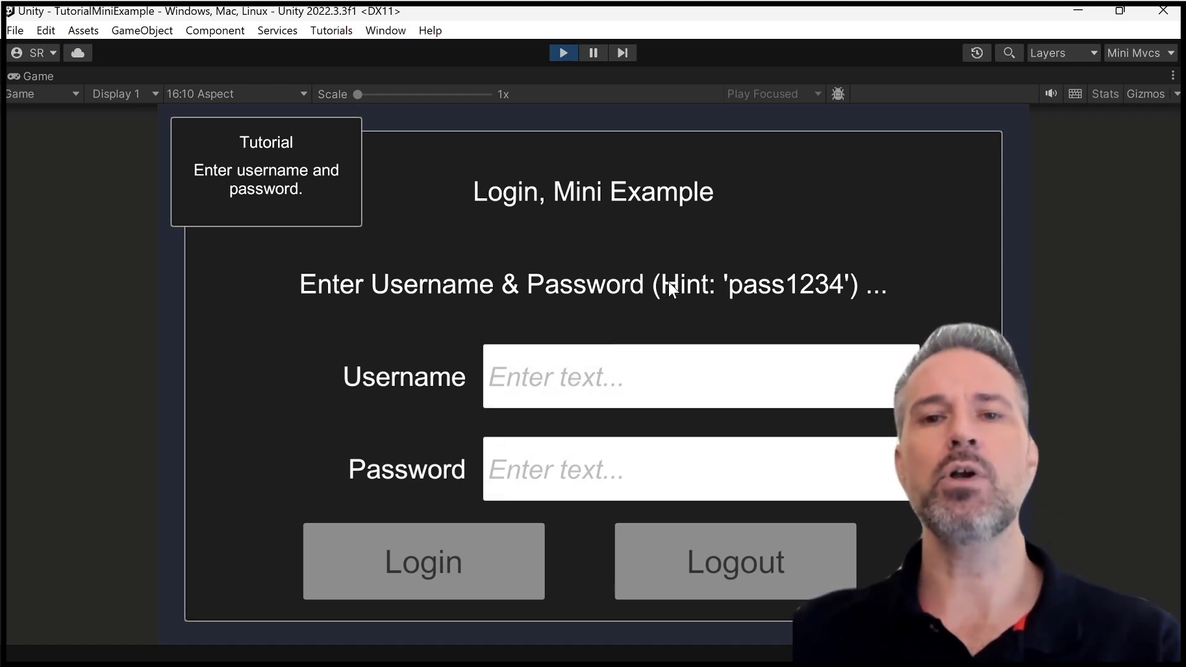
{"action": "mouse_move", "coordinate": [791, 302]}
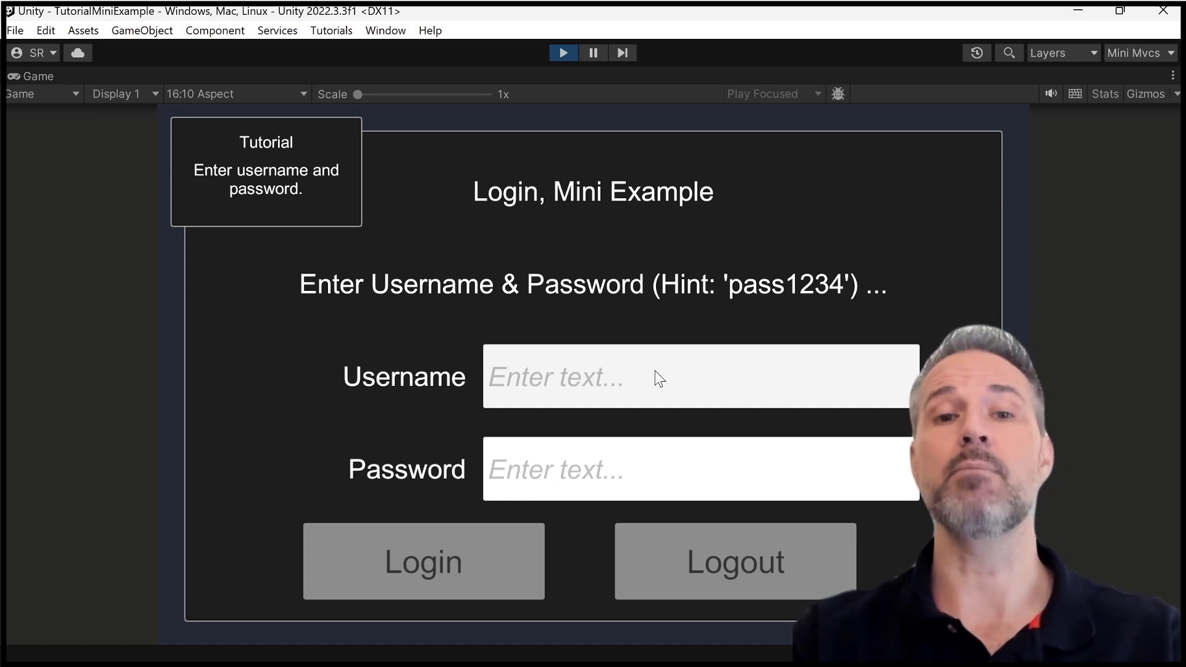
{"action": "type", "text": "MyNm"}
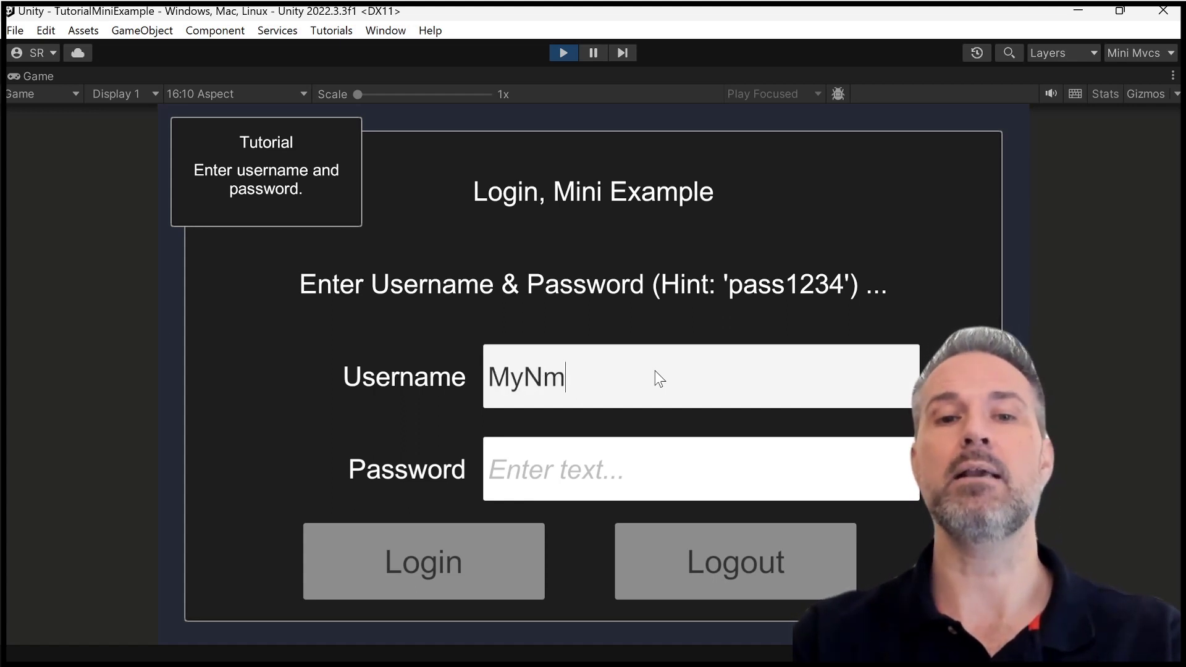
{"action": "type", "text": "ame"}
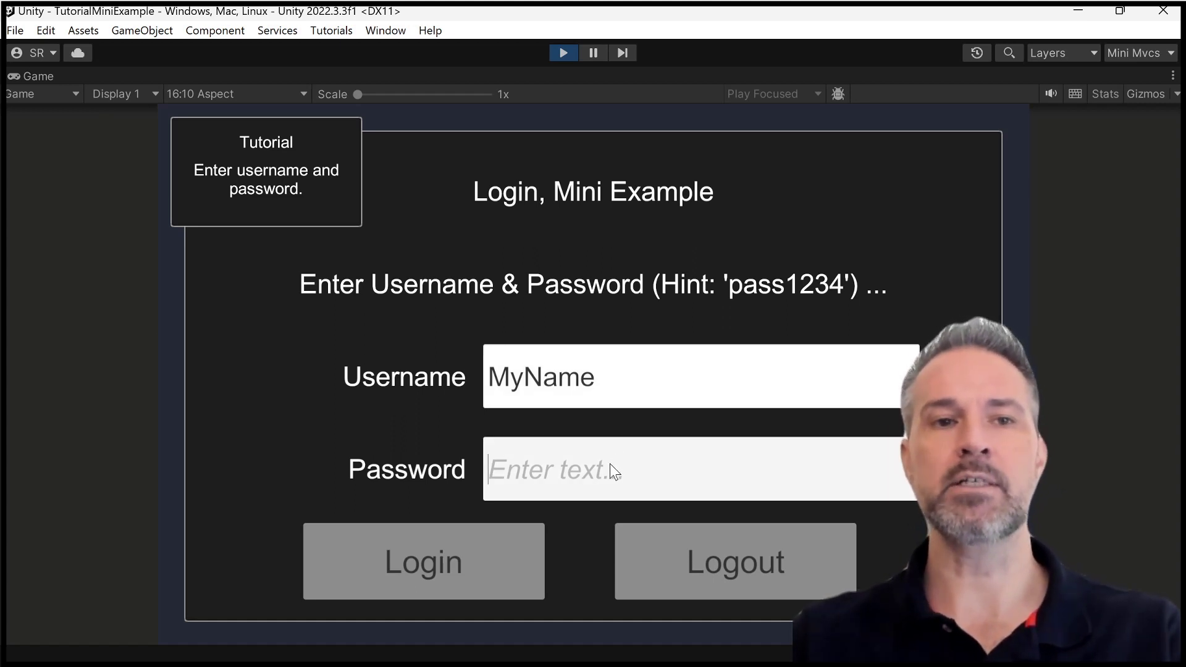
{"action": "type", "text": "pass"}
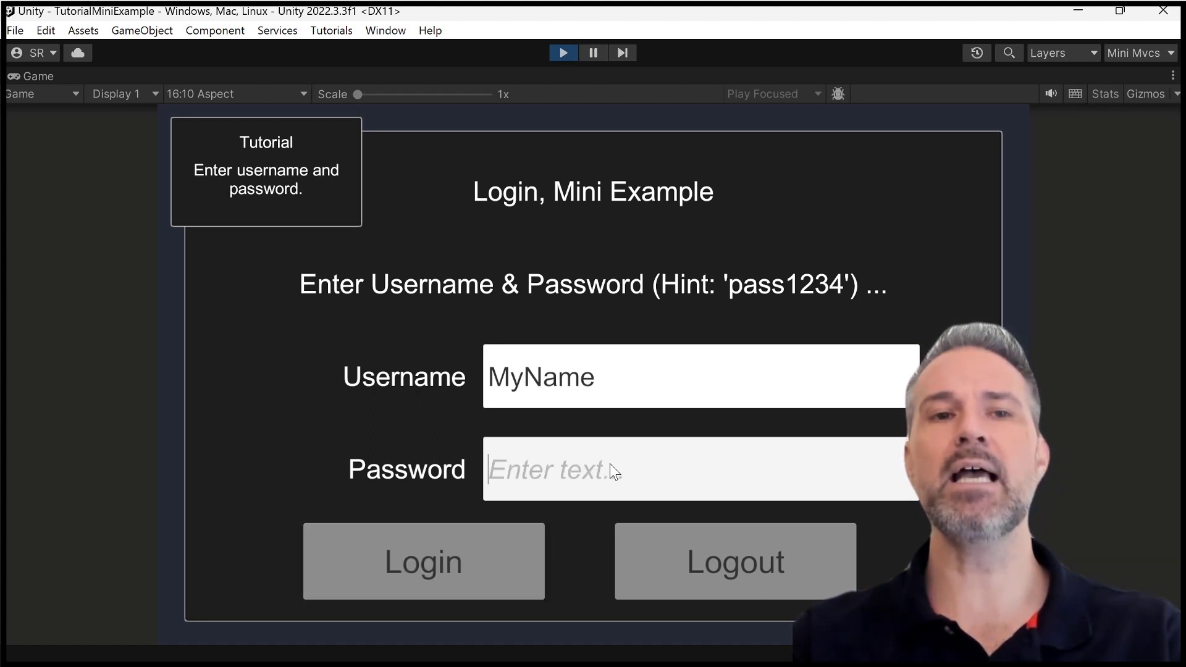
{"action": "type", "text": "s"}
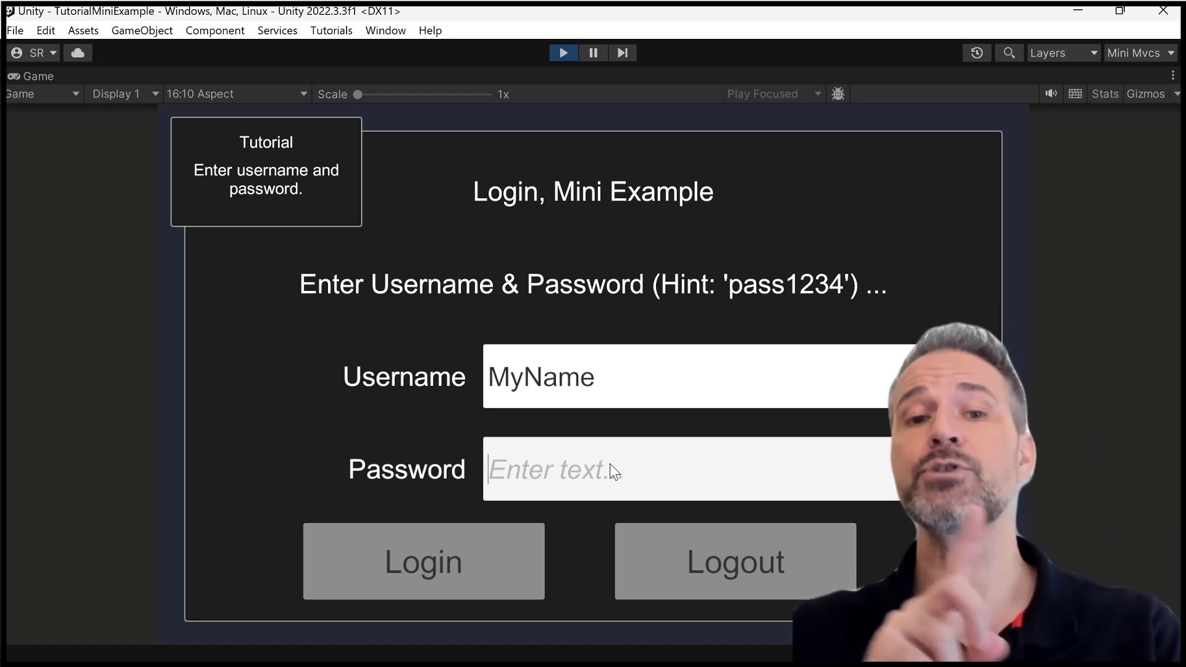
{"action": "type", "text": "sdfsdf"}
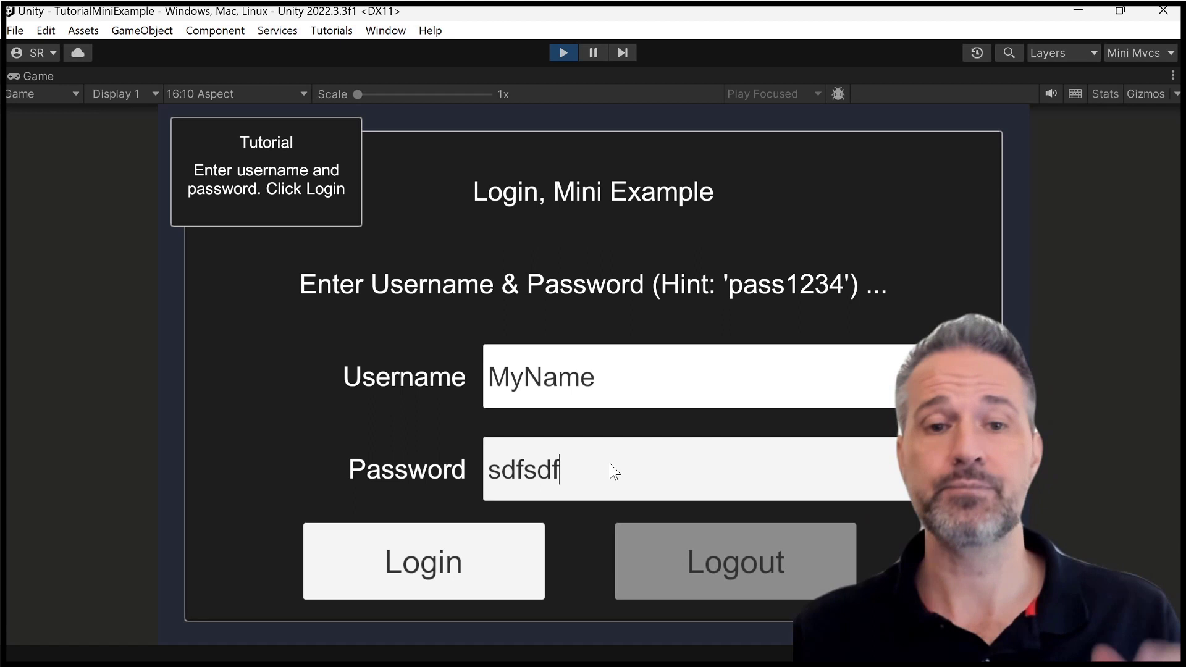
{"action": "left_click", "coordinate": [423, 560]}
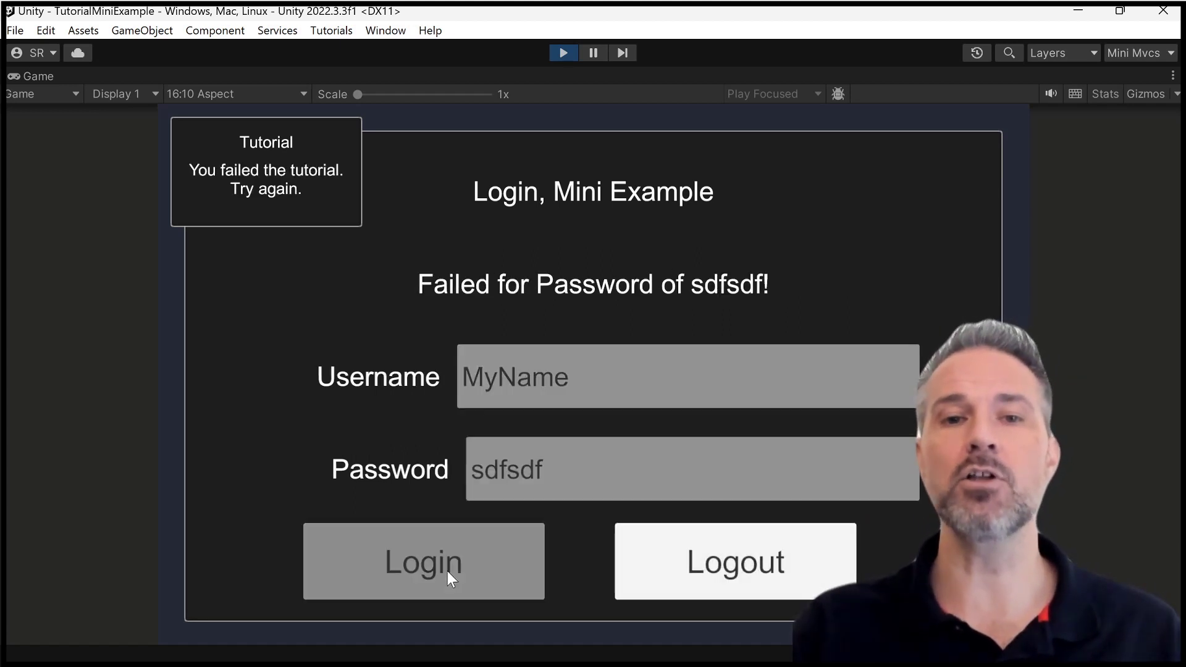
{"action": "mouse_move", "coordinate": [222, 208]}
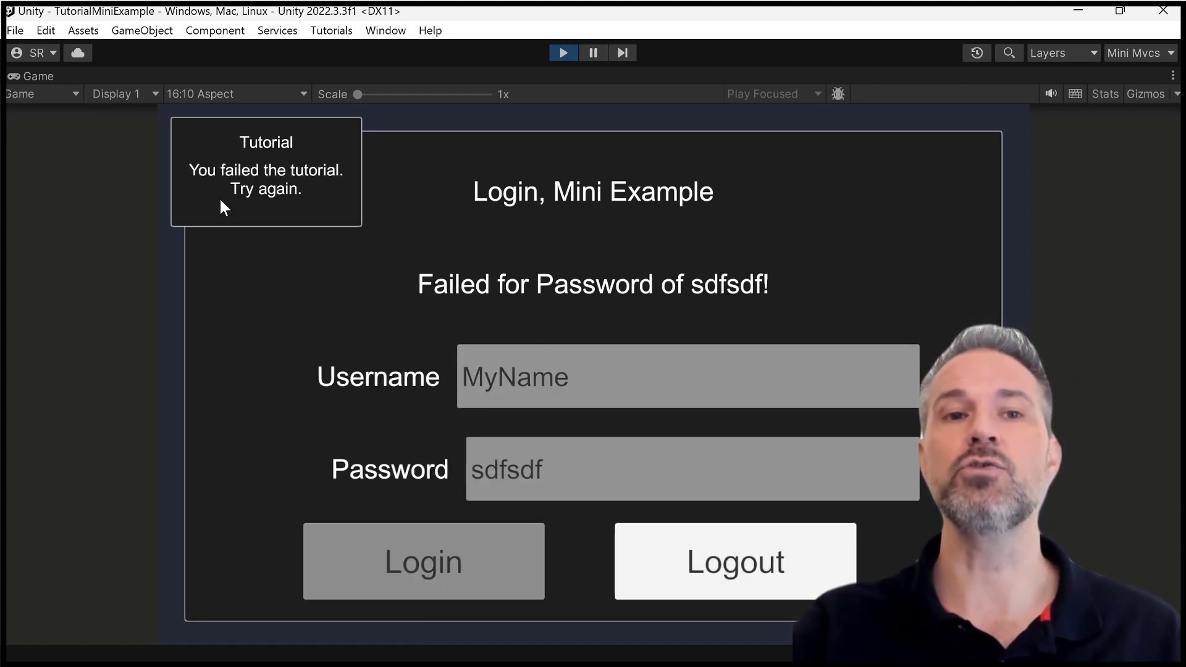
{"action": "left_click", "coordinate": [733, 561]}
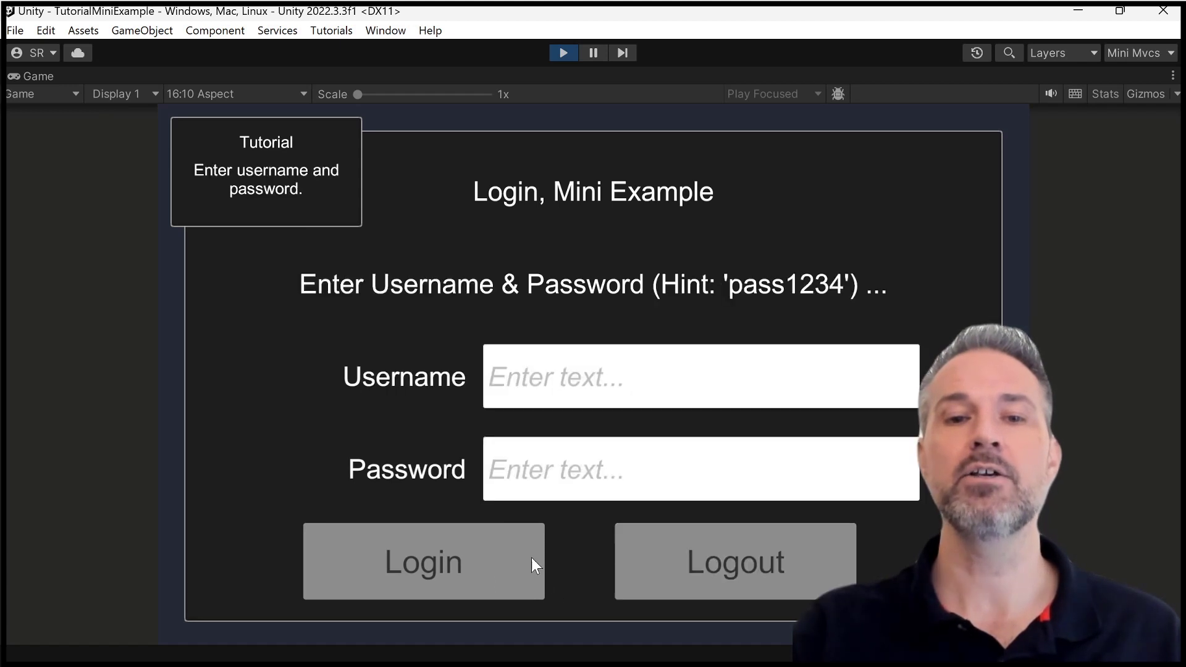
{"action": "type", "text": "sdfasdf"}
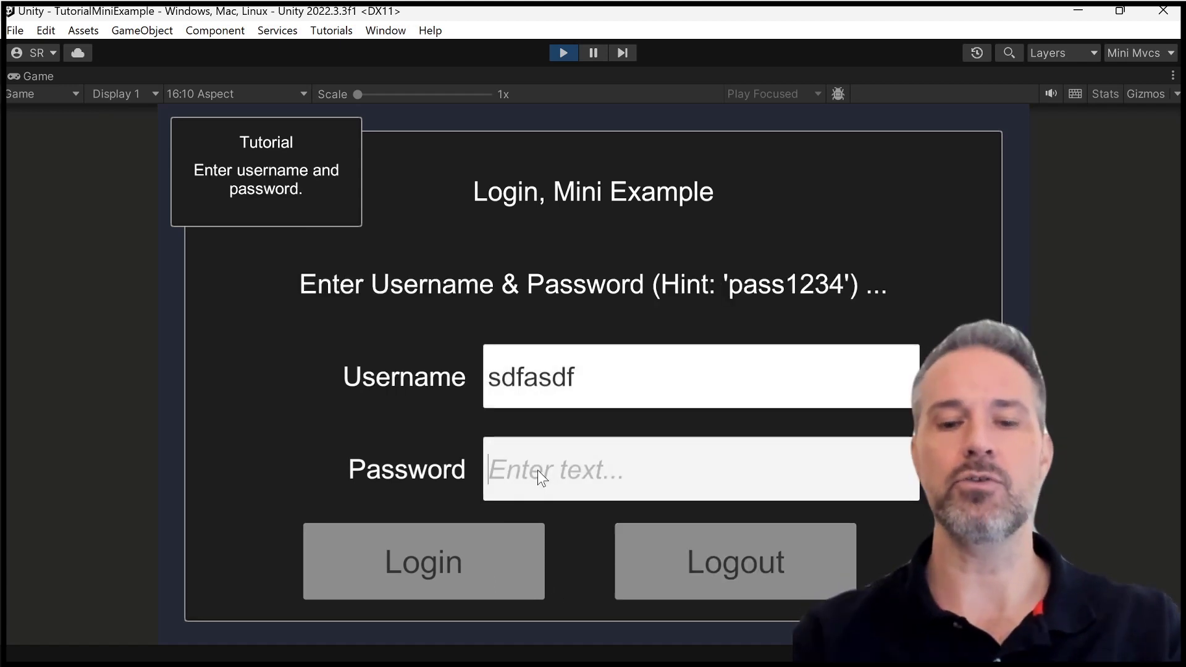
{"action": "type", "text": "pass1234"}
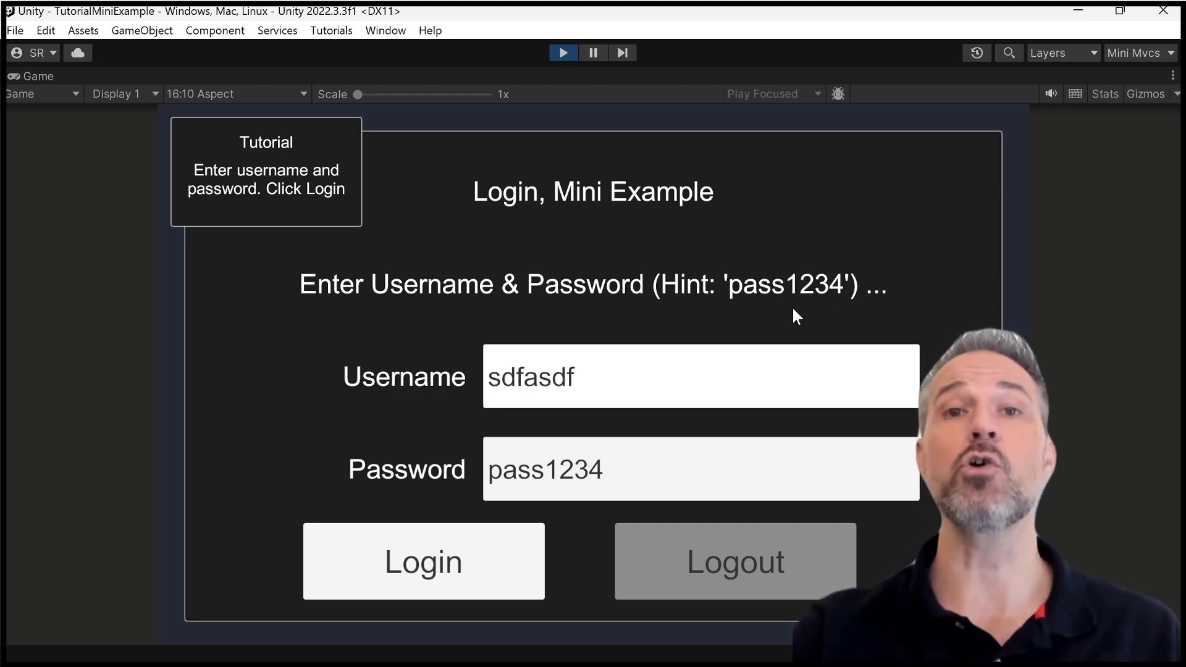
{"action": "left_click", "coordinate": [423, 561]}
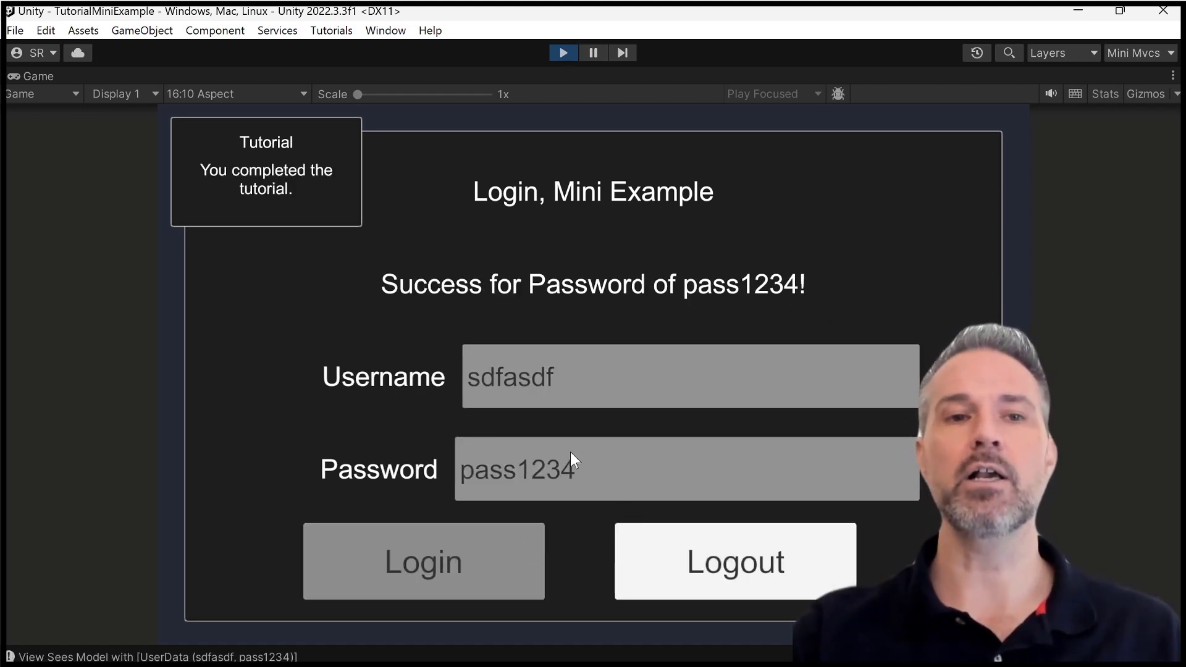
{"action": "mouse_move", "coordinate": [336, 203]}
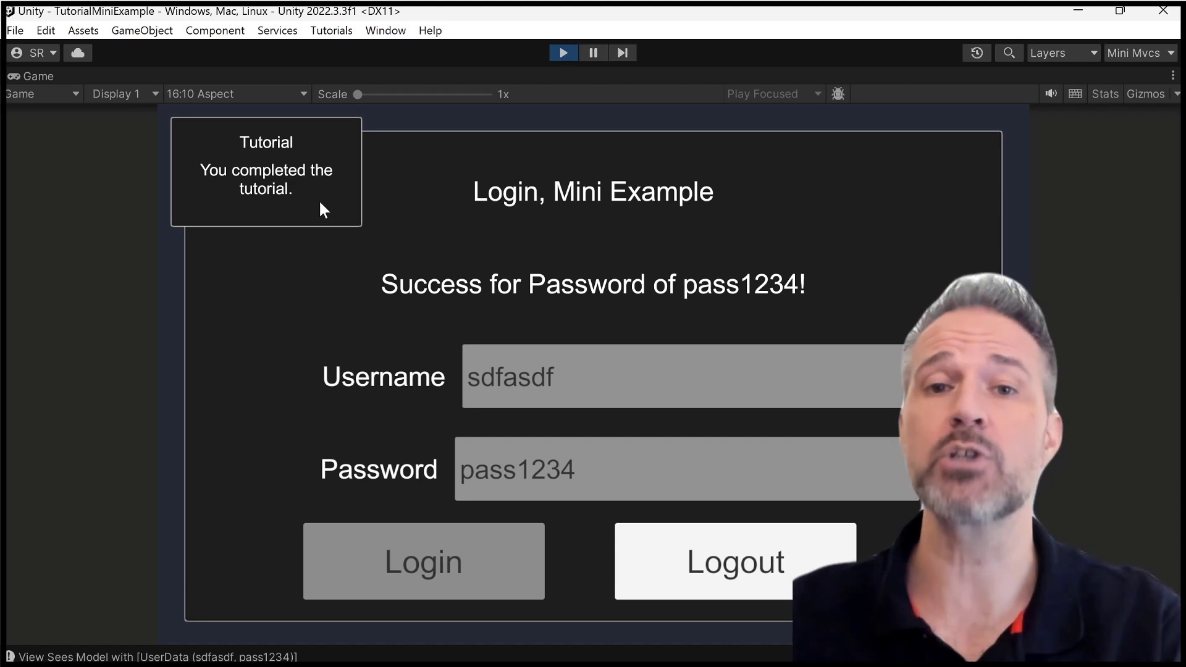
{"action": "left_click", "coordinate": [563, 52]}
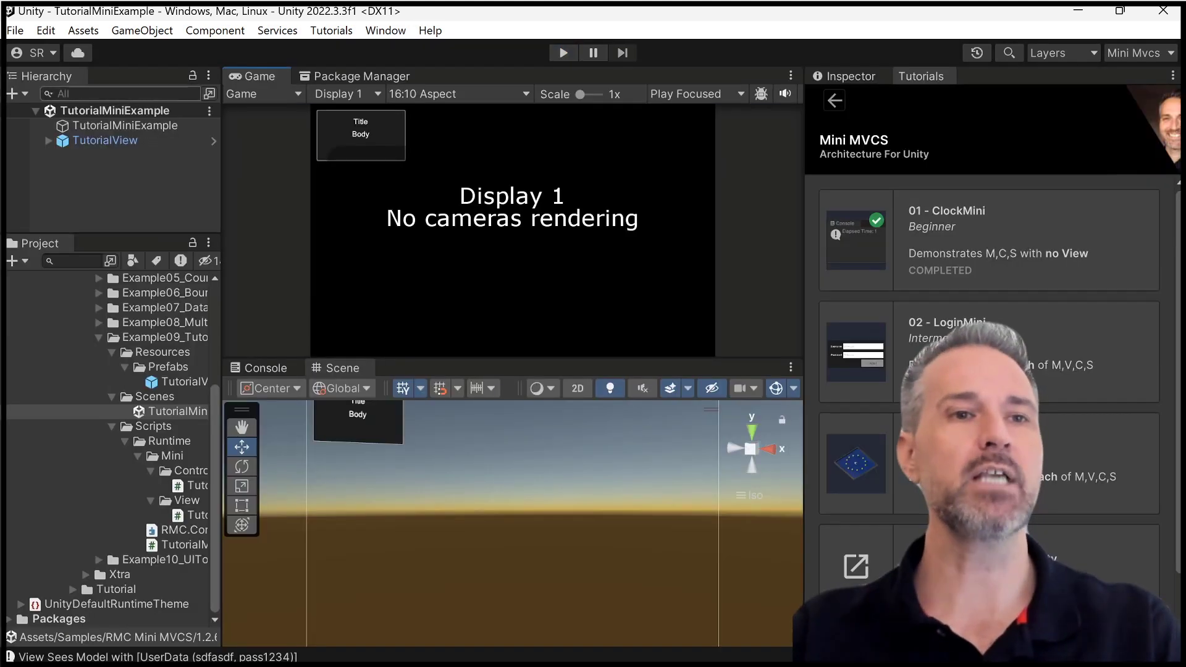
Step: Expand TutorialView, Panel and Contents in the Hierarchy, inspect TitleText, and select the TutorialMiniExample object
{"action": "left_click", "coordinate": [127, 126]}
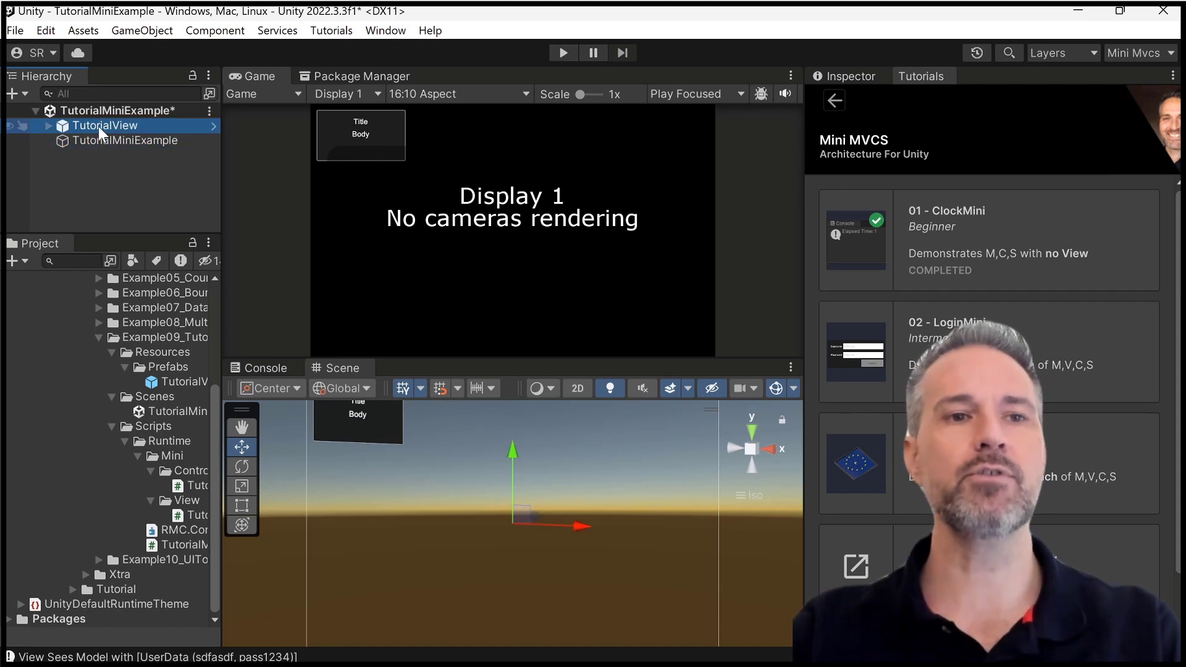
{"action": "left_click", "coordinate": [104, 126]}
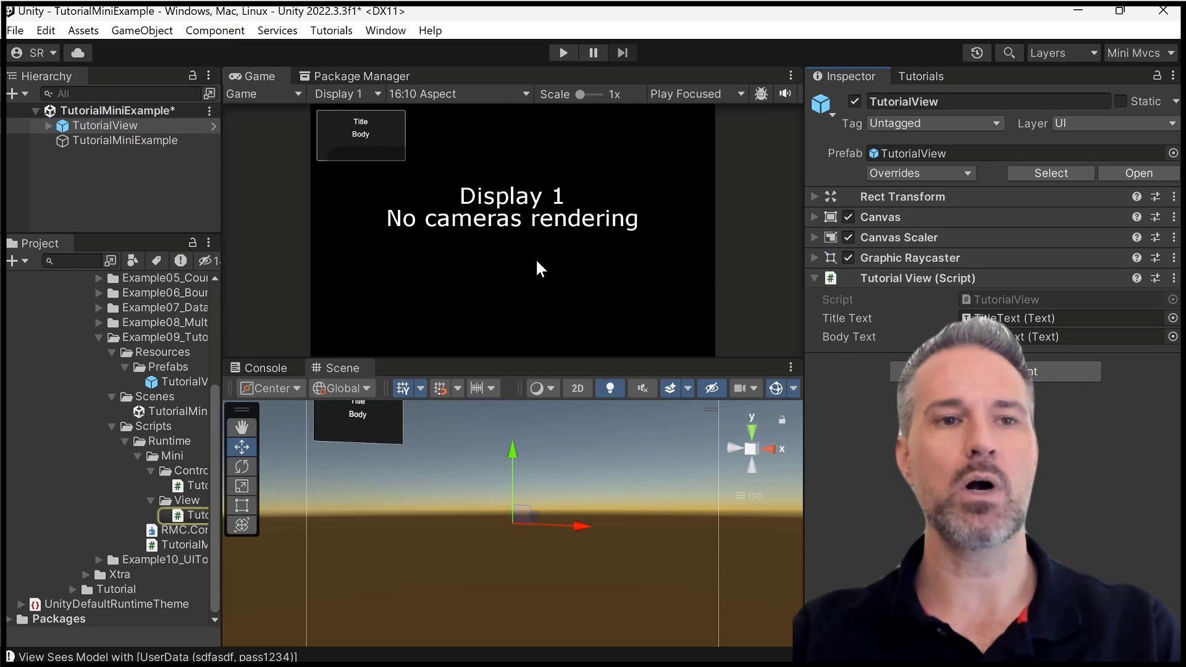
{"action": "left_click", "coordinate": [49, 126]}
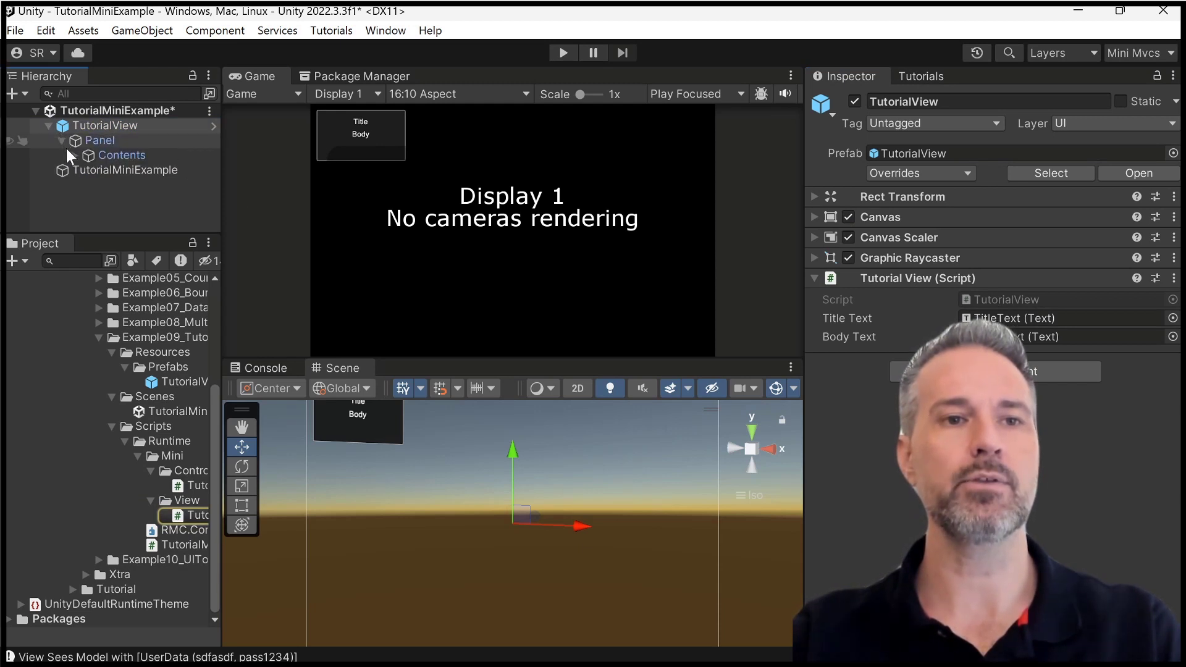
{"action": "left_click", "coordinate": [123, 155]}
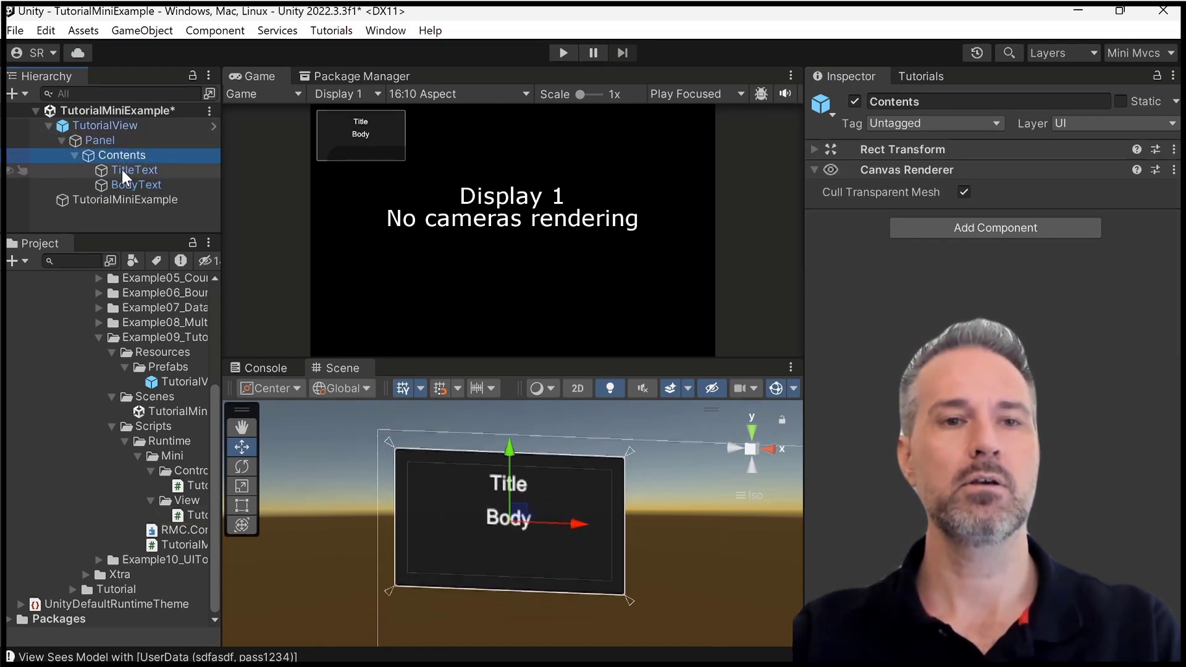
{"action": "left_click", "coordinate": [138, 169]}
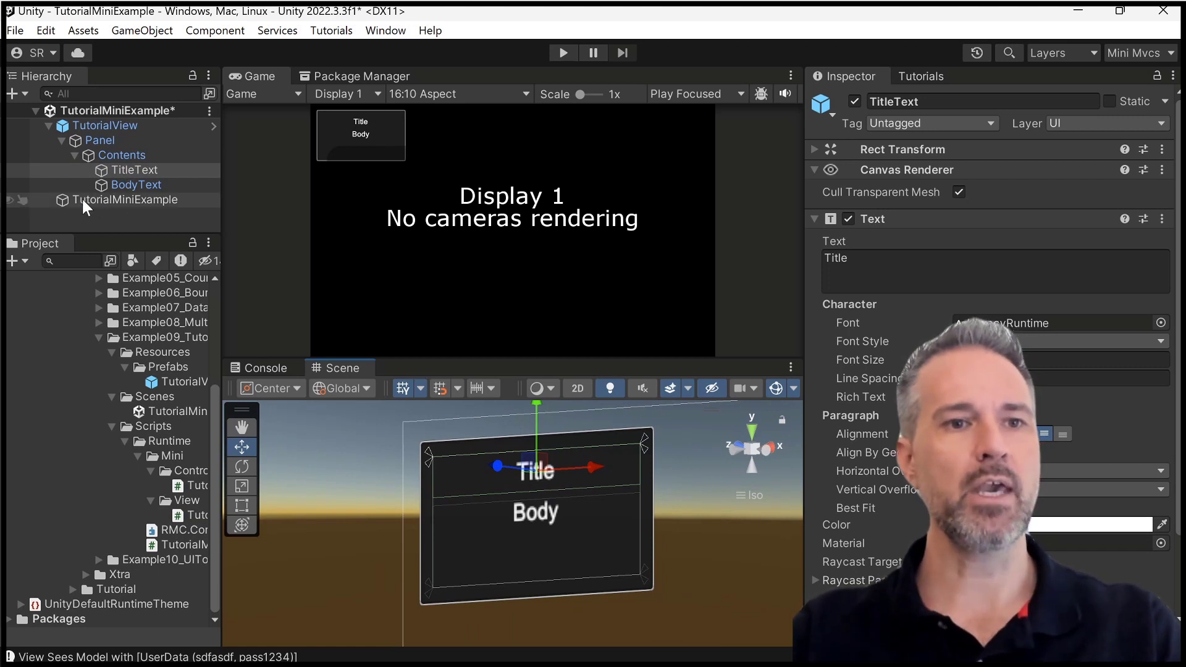
{"action": "left_click", "coordinate": [126, 199]}
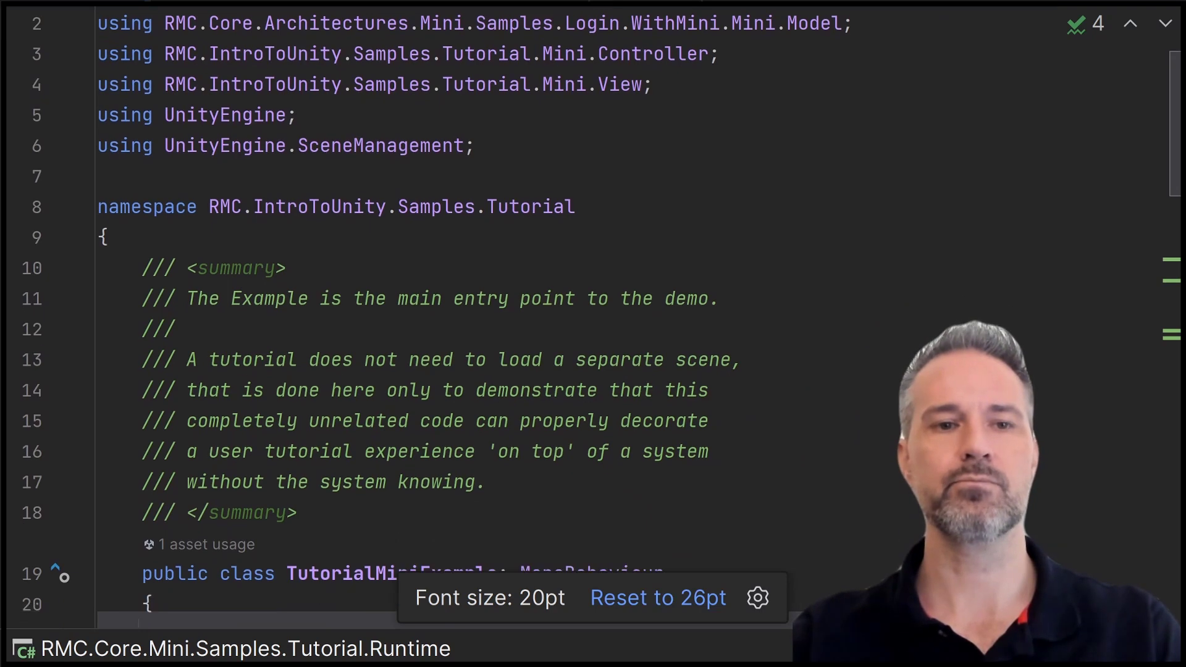
{"action": "scroll", "scroll_direction": "down", "scroll_amount": 3}
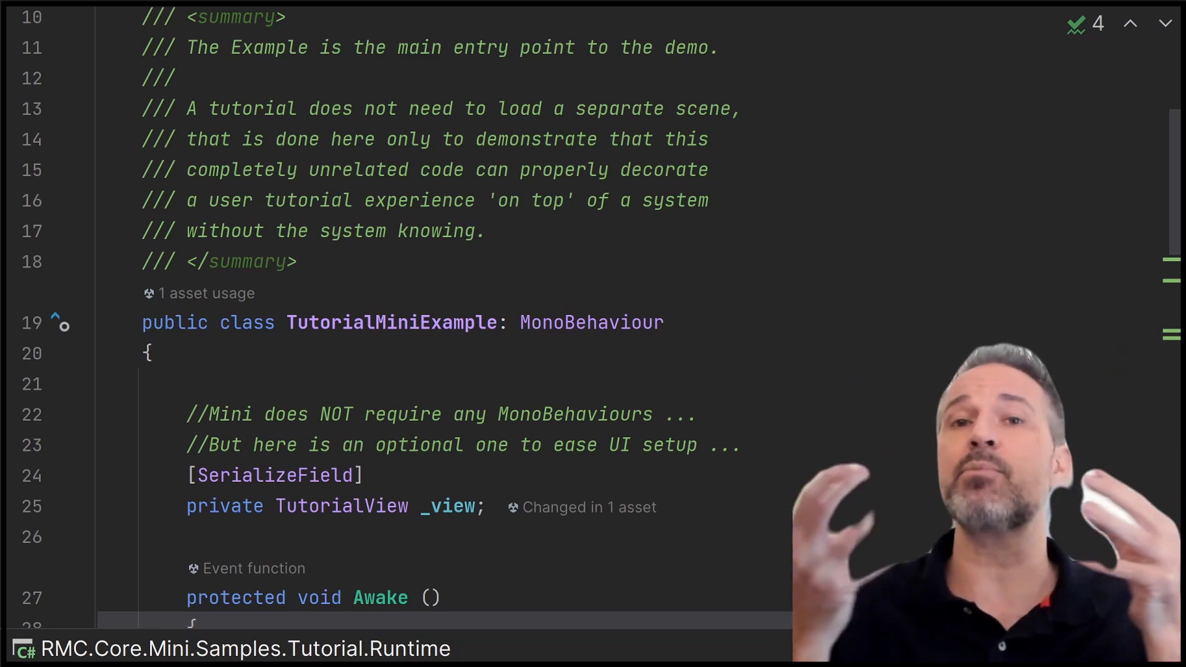
{"action": "scroll", "scroll_direction": "down", "scroll_amount": 3}
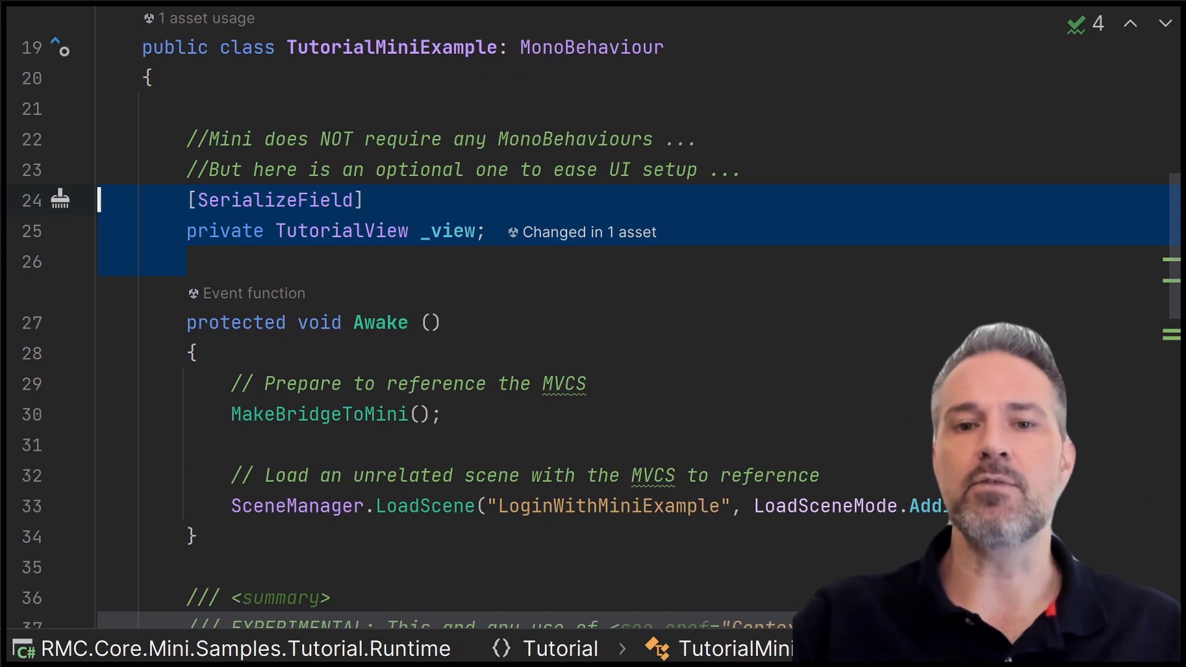
{"action": "scroll", "scroll_direction": "down", "scroll_amount": 3}
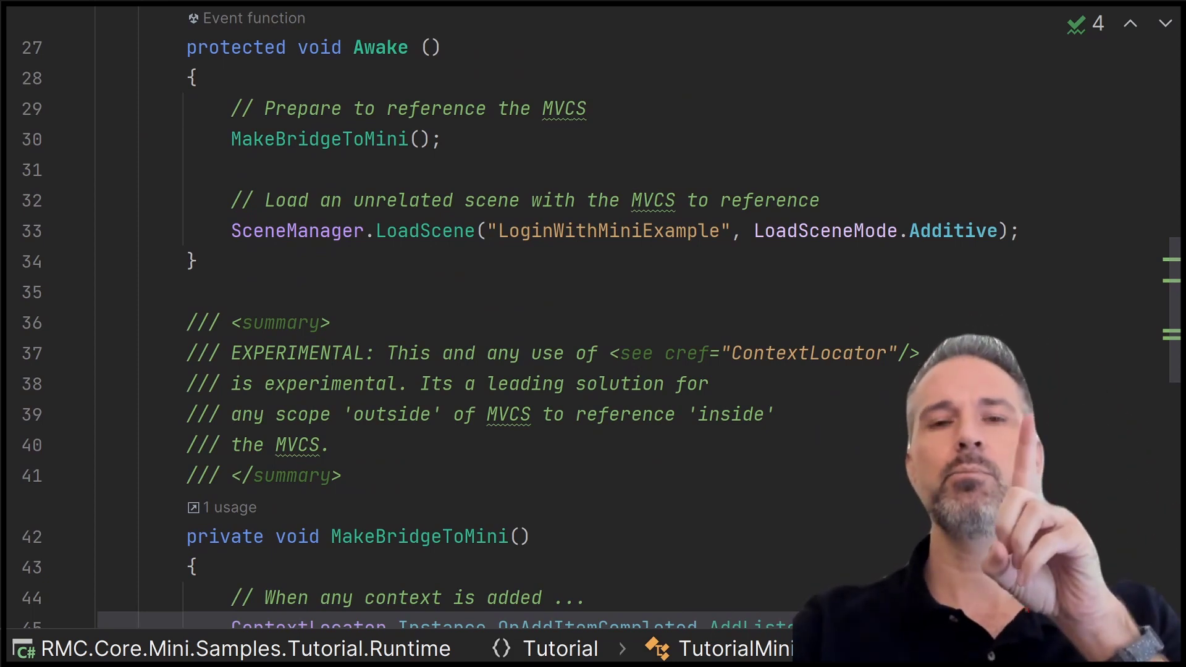
{"action": "left_click", "coordinate": [1019, 231]}
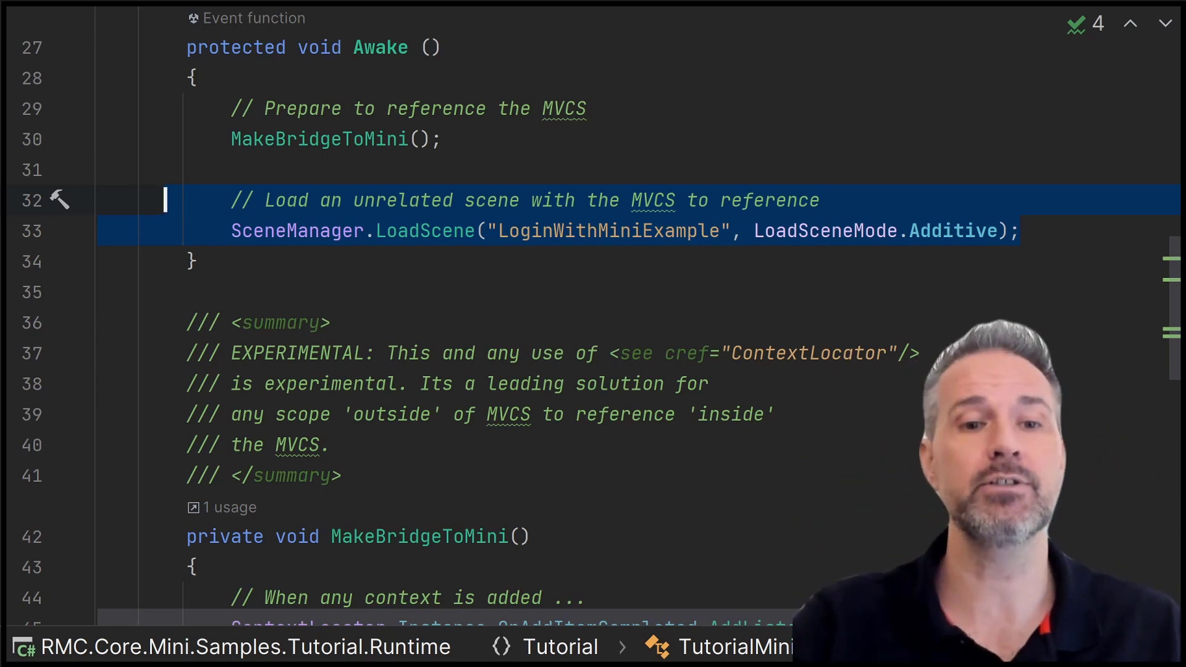
{"action": "scroll", "scroll_direction": "down", "scroll_amount": 3}
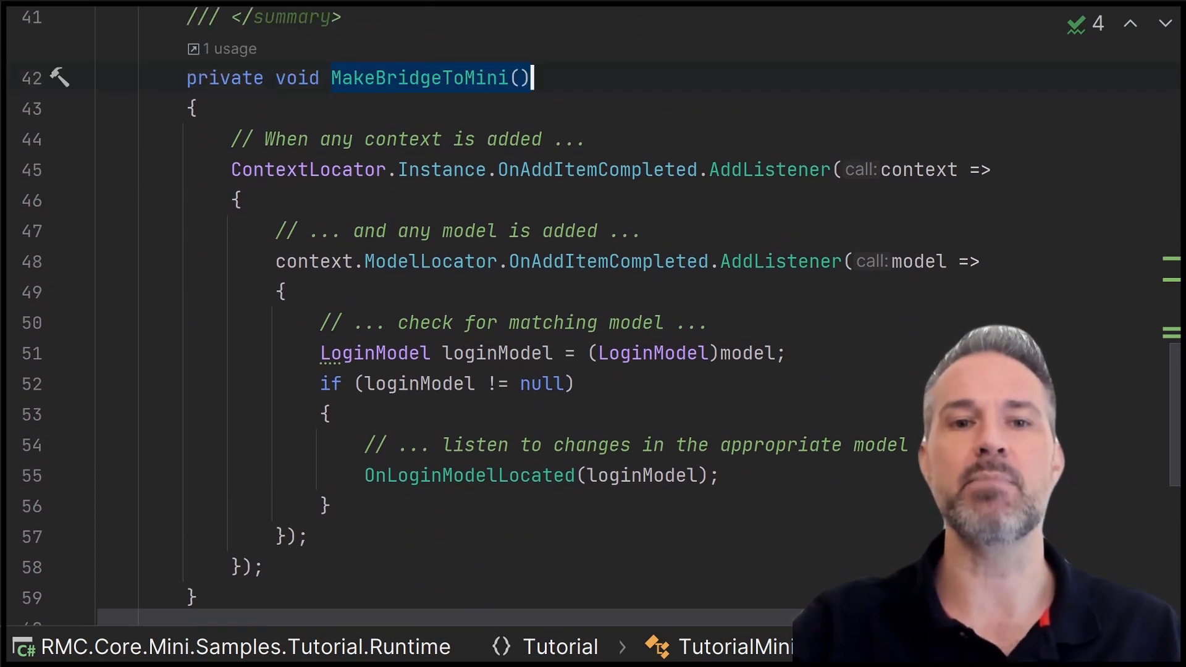
{"action": "scroll", "scroll_direction": "down", "scroll_amount": 3}
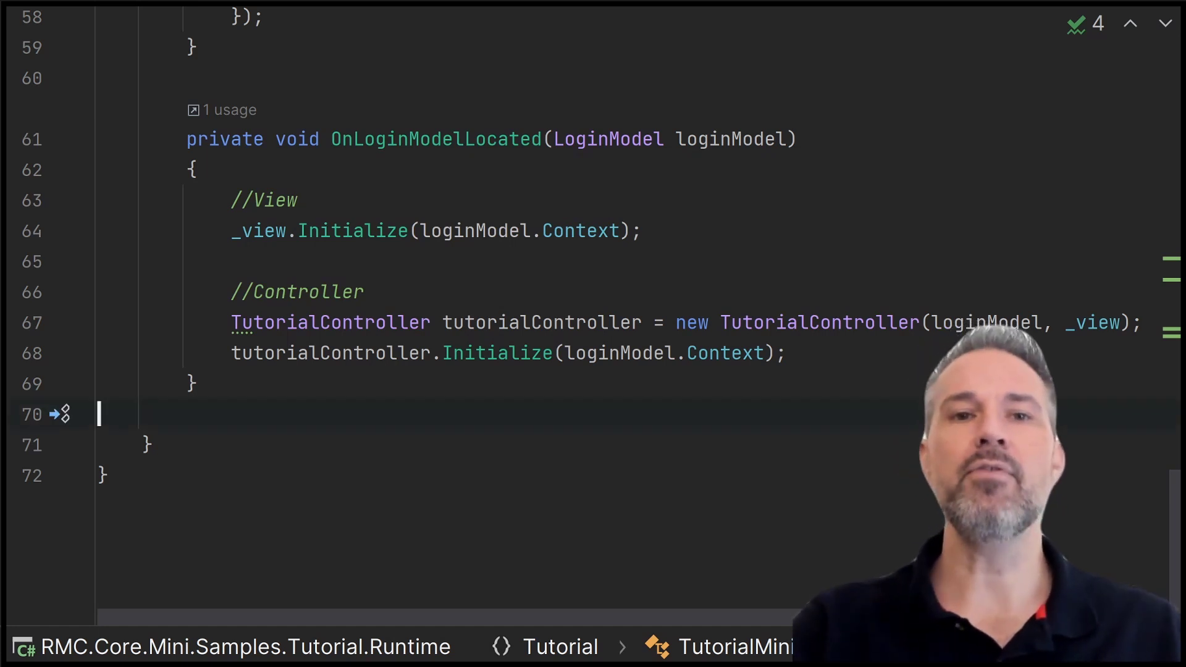
{"action": "scroll", "scroll_direction": "down", "scroll_amount": 3}
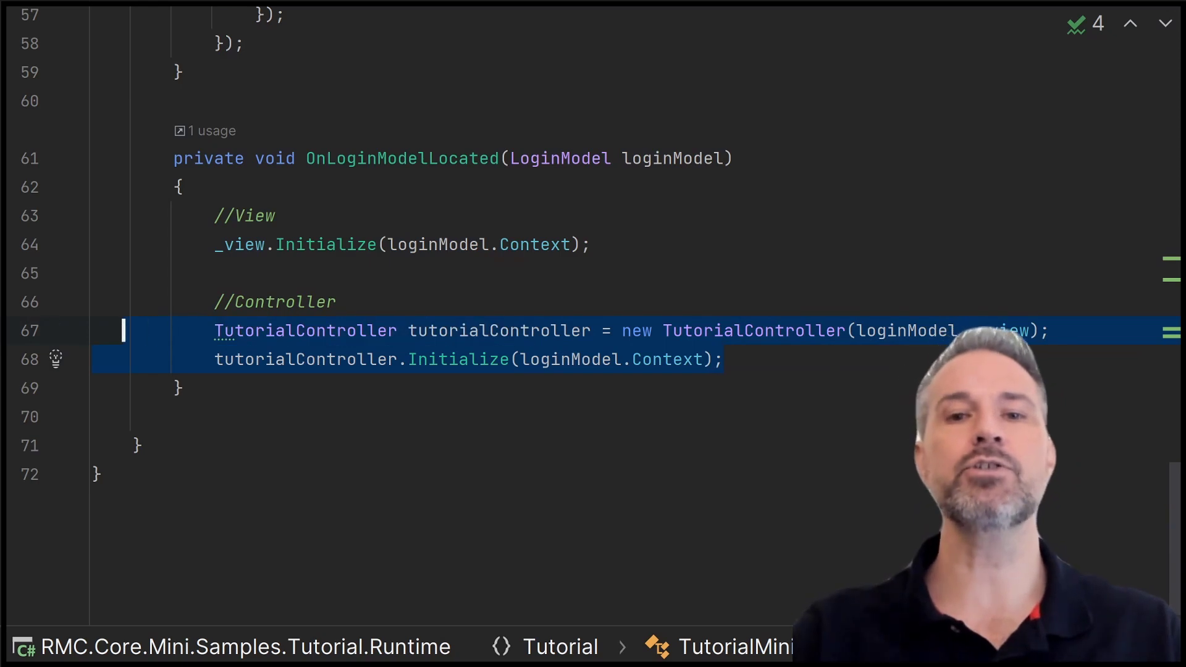
{"action": "left_click", "coordinate": [182, 388]}
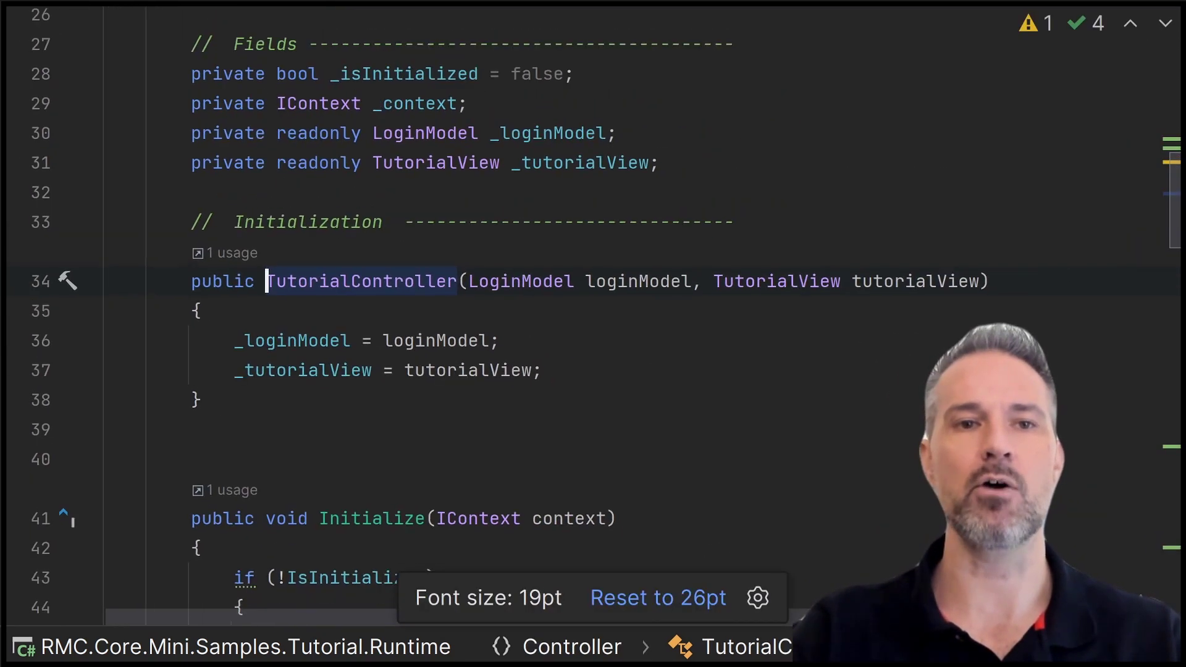
{"action": "scroll", "scroll_direction": "down", "scroll_amount": 3}
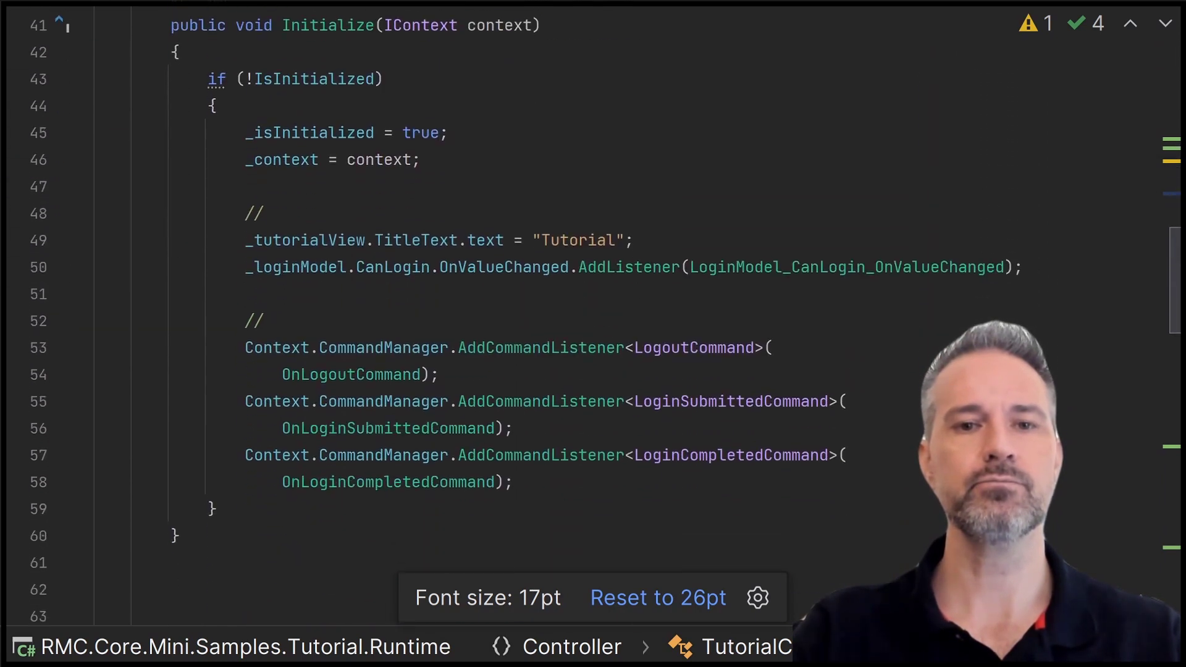
{"action": "scroll", "scroll_direction": "down", "scroll_amount": 3}
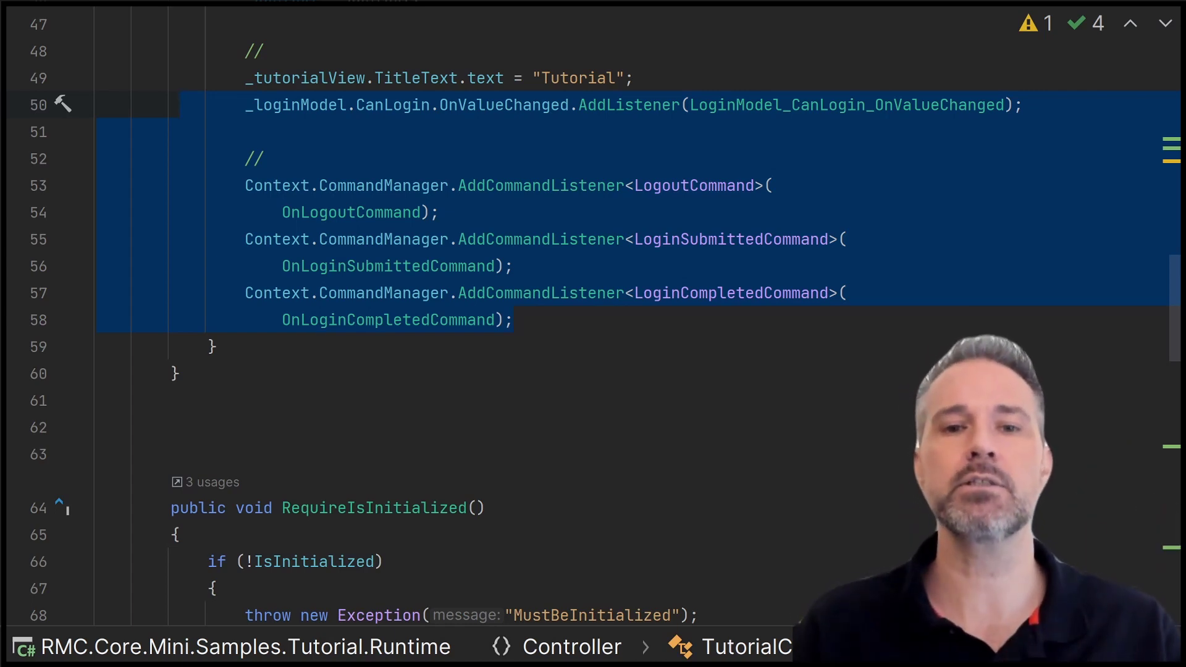
{"action": "scroll", "scroll_direction": "down", "scroll_amount": 3}
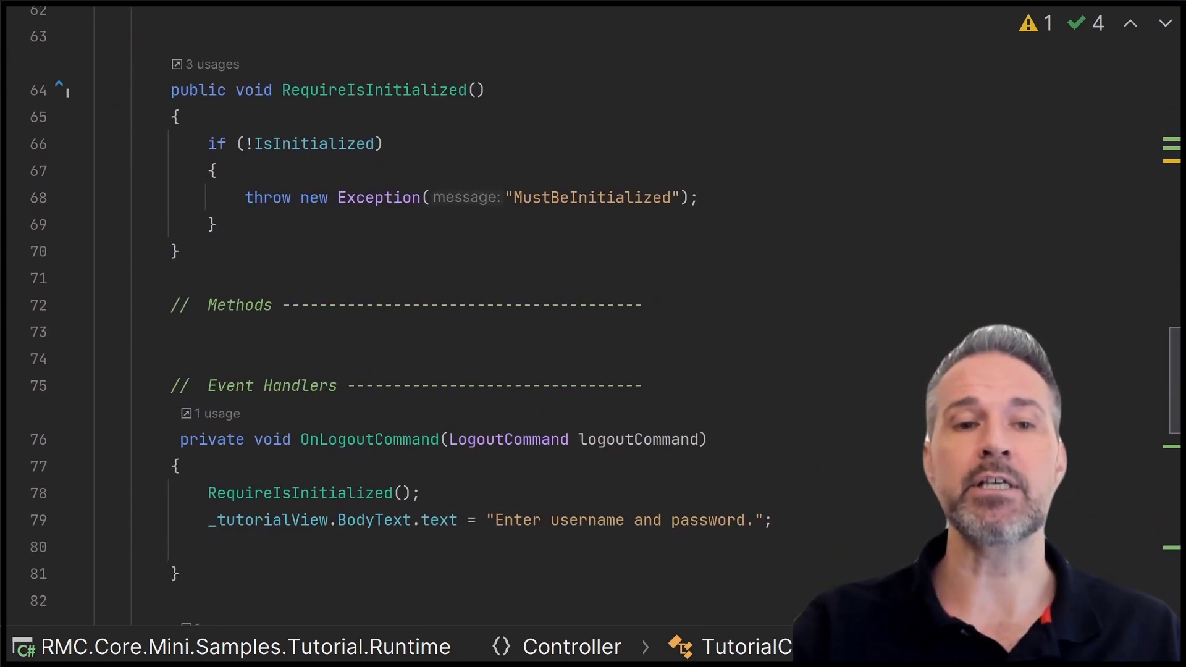
{"action": "scroll", "scroll_direction": "down", "scroll_amount": 3}
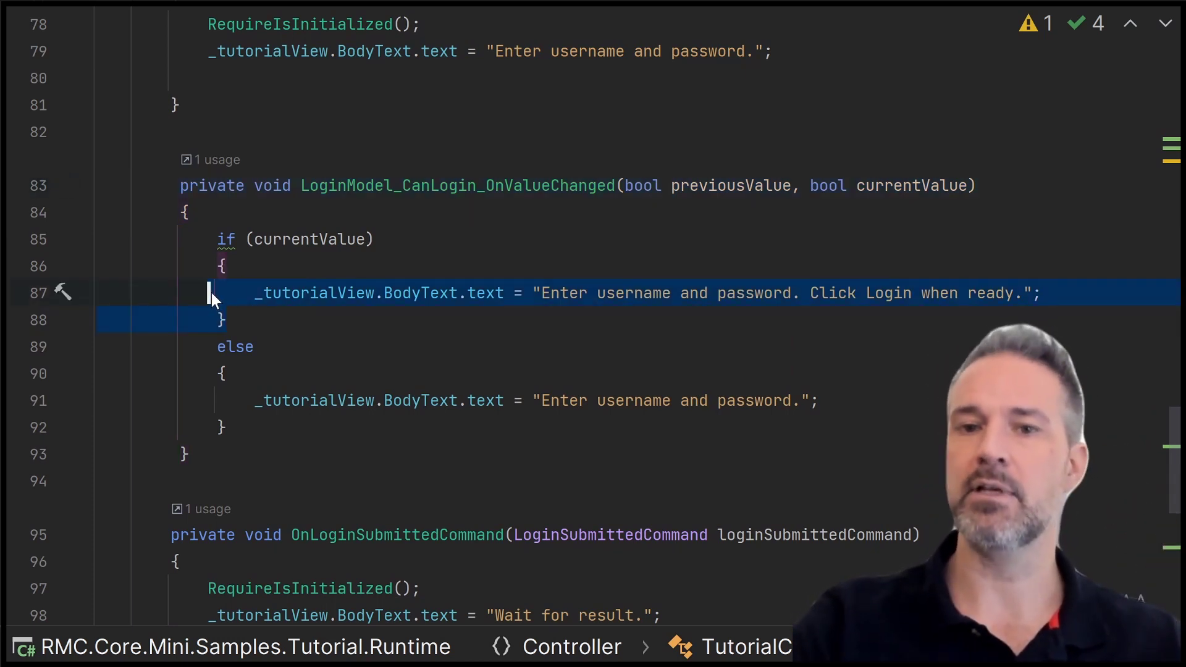
{"action": "scroll", "scroll_direction": "down", "scroll_amount": 3}
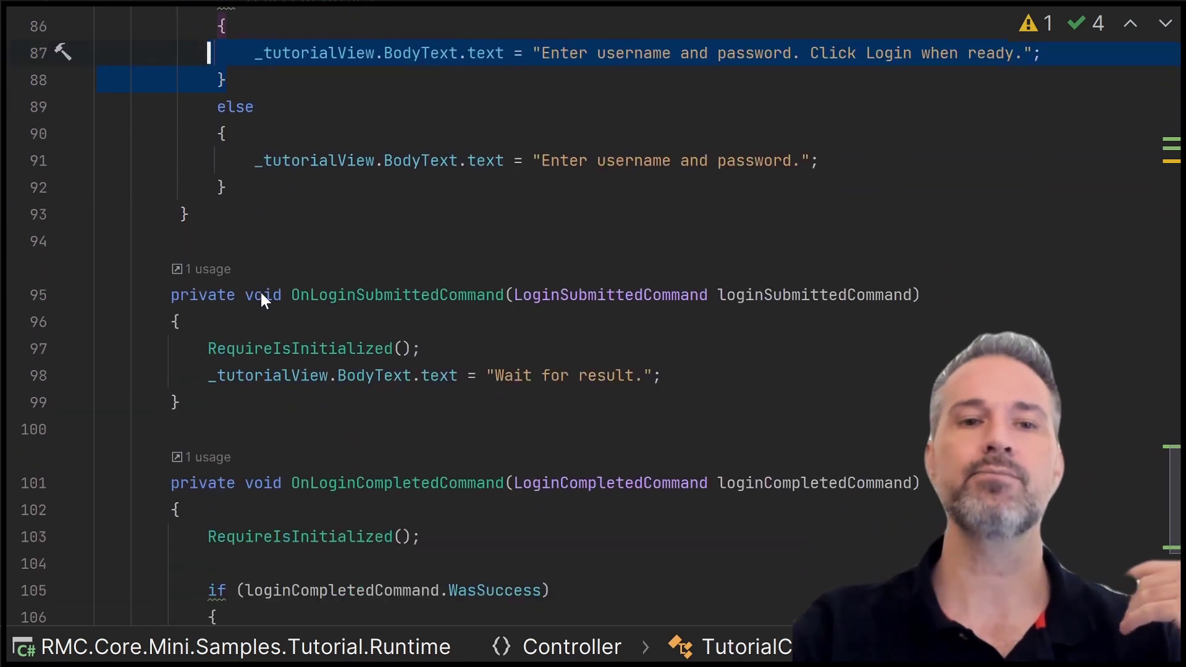
{"action": "scroll", "scroll_direction": "down", "scroll_amount": 3}
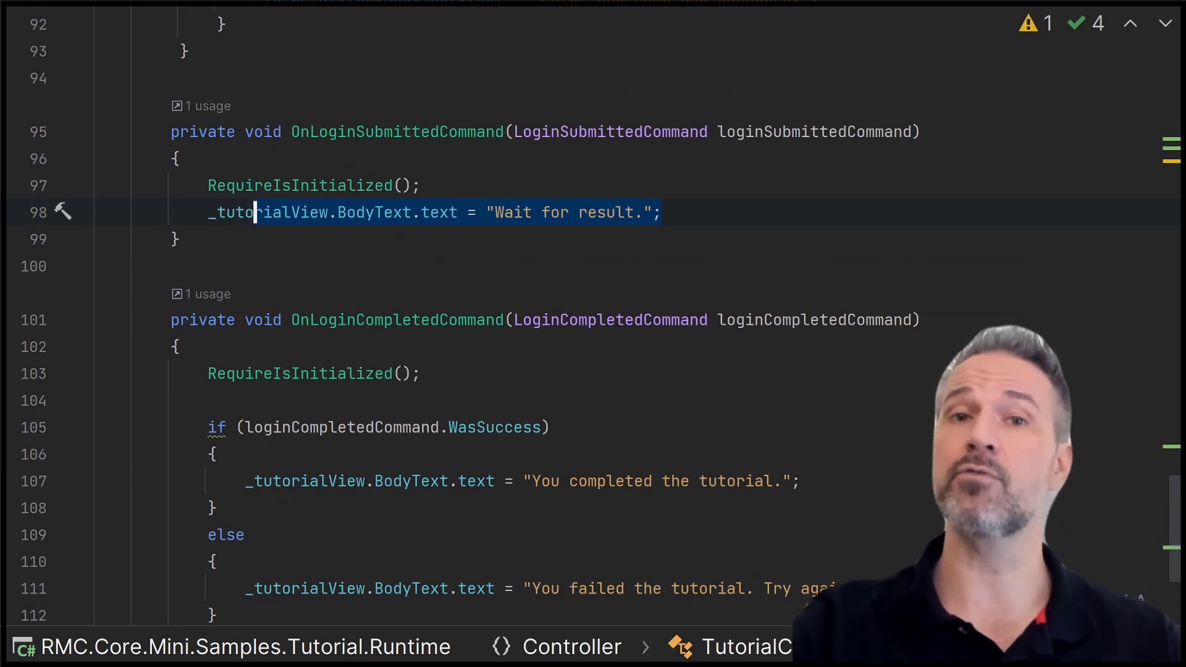
{"action": "scroll", "scroll_direction": "down", "scroll_amount": 3}
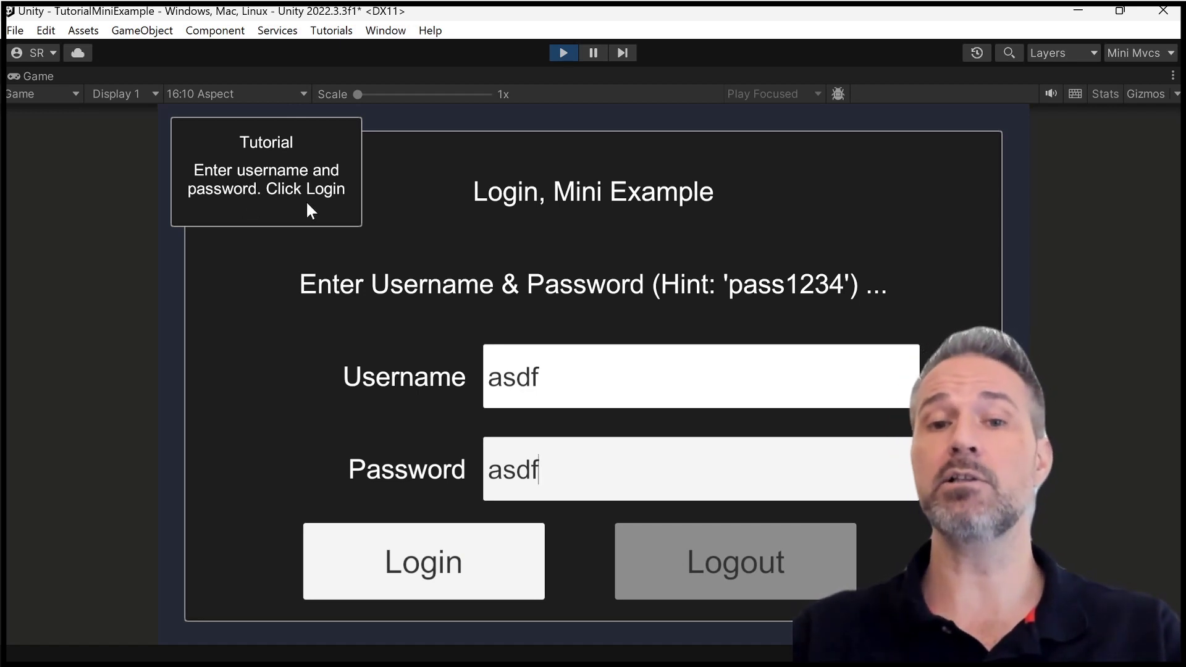
{"action": "left_click", "coordinate": [423, 561]}
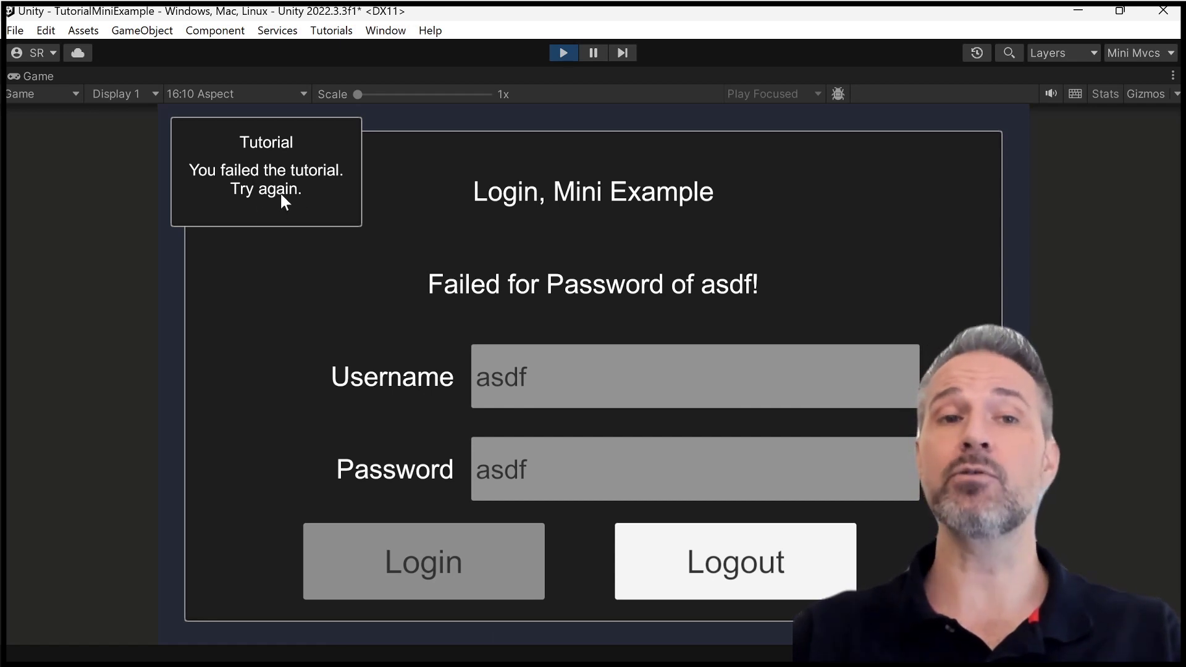
{"action": "mouse_move", "coordinate": [271, 220]}
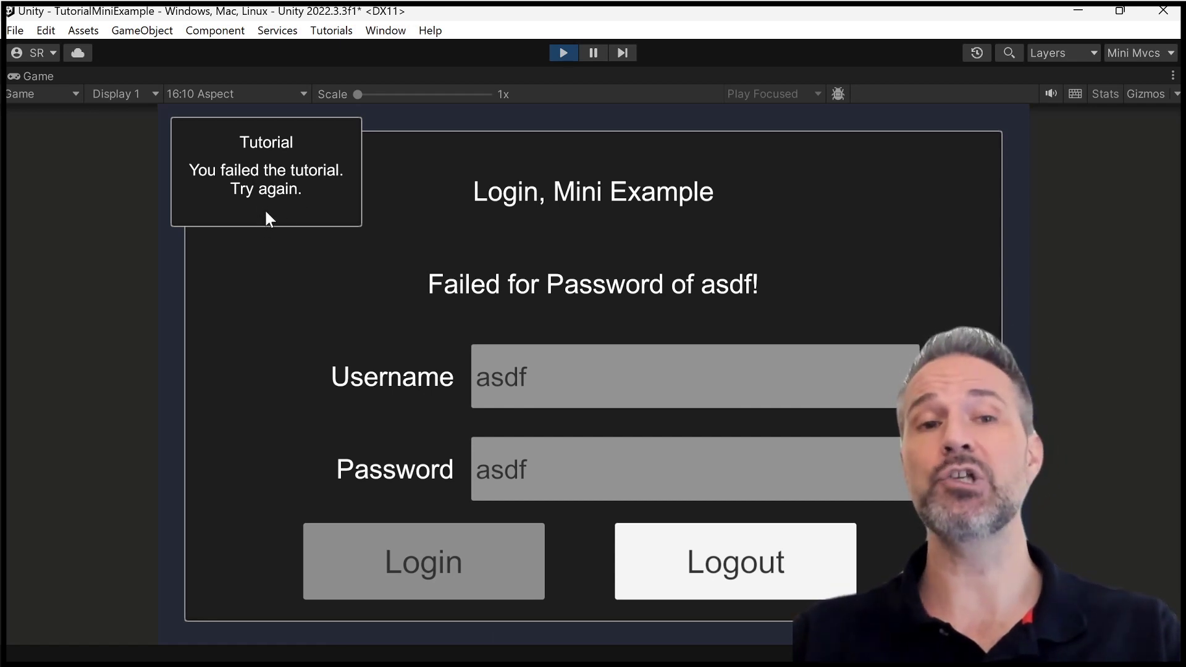
{"action": "left_click", "coordinate": [734, 561]}
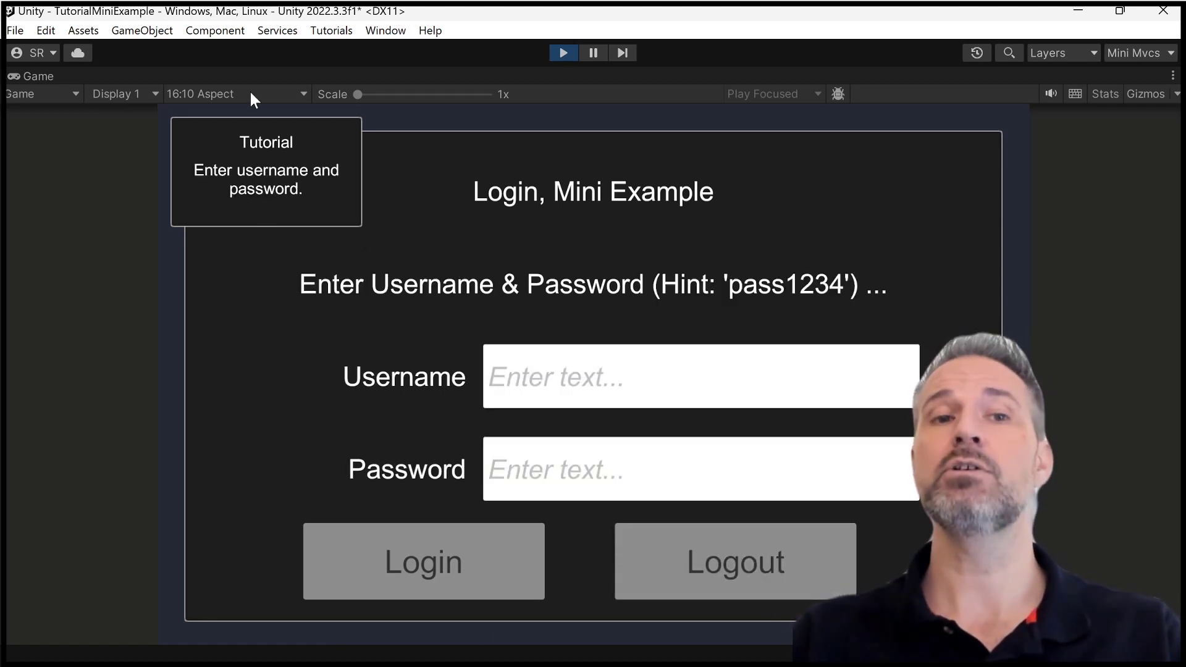
{"action": "mouse_move", "coordinate": [554, 358]}
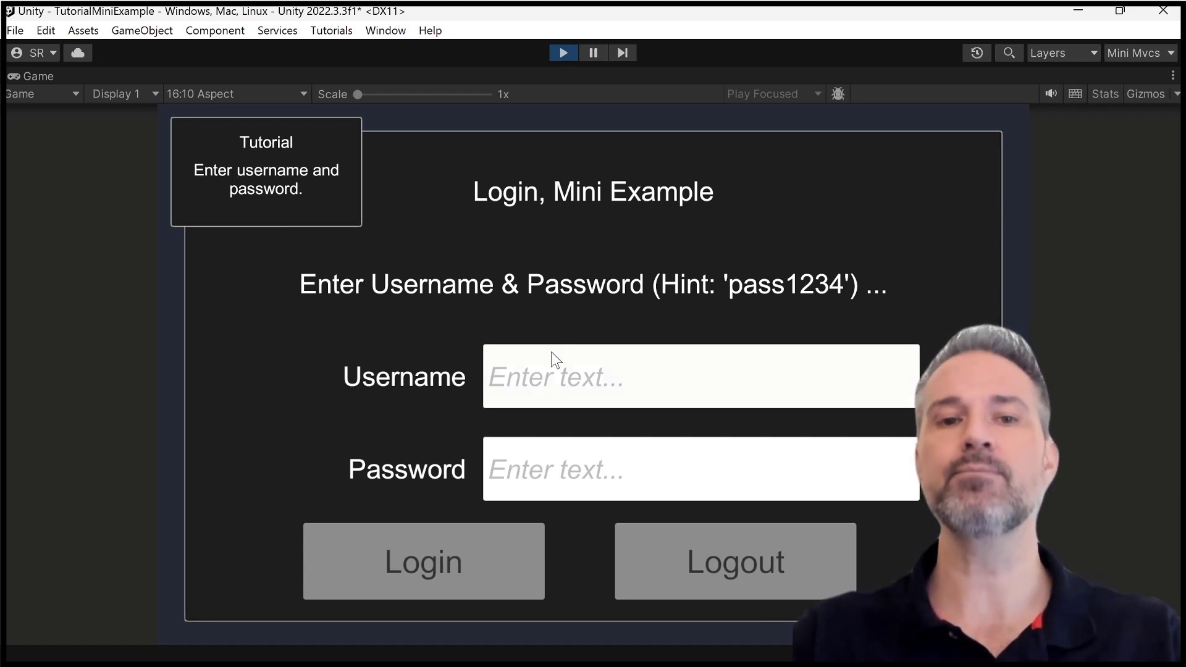
{"action": "type", "text": "asdfasdf"}
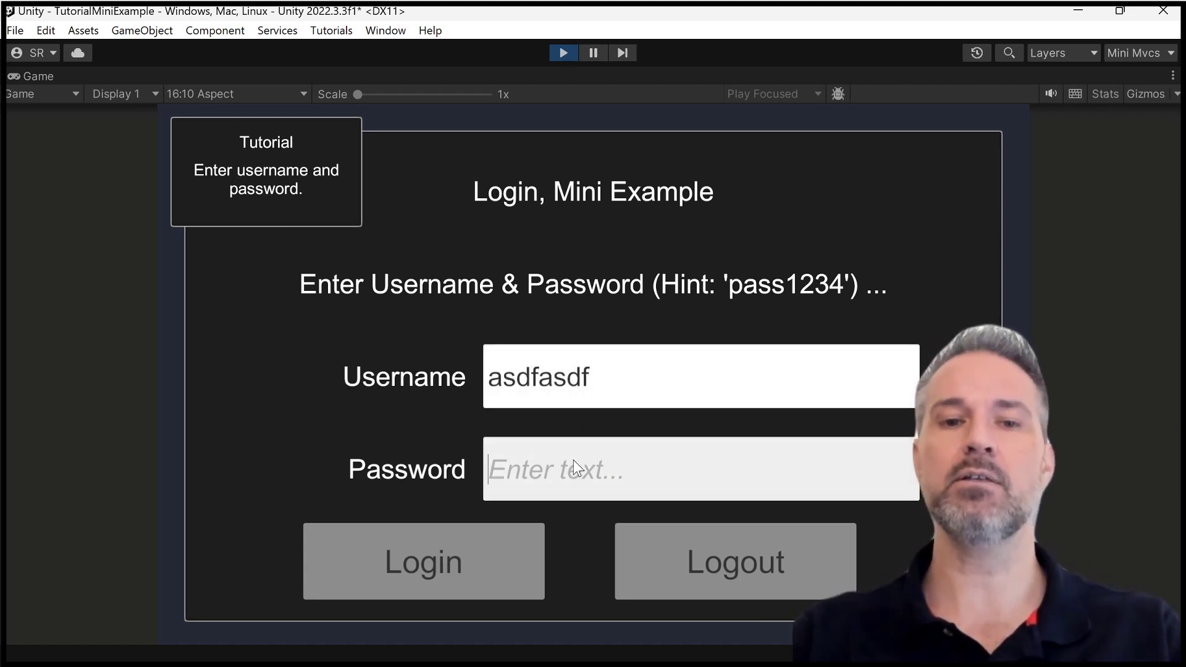
{"action": "type", "text": "pass123"}
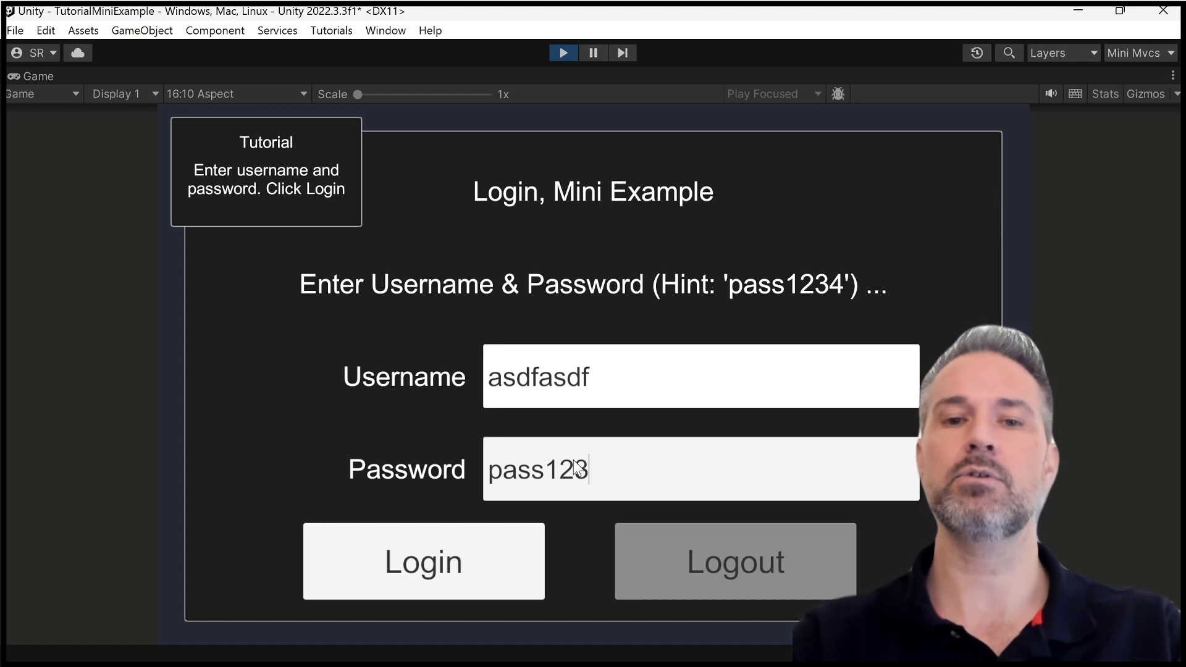
{"action": "left_click", "coordinate": [423, 561]}
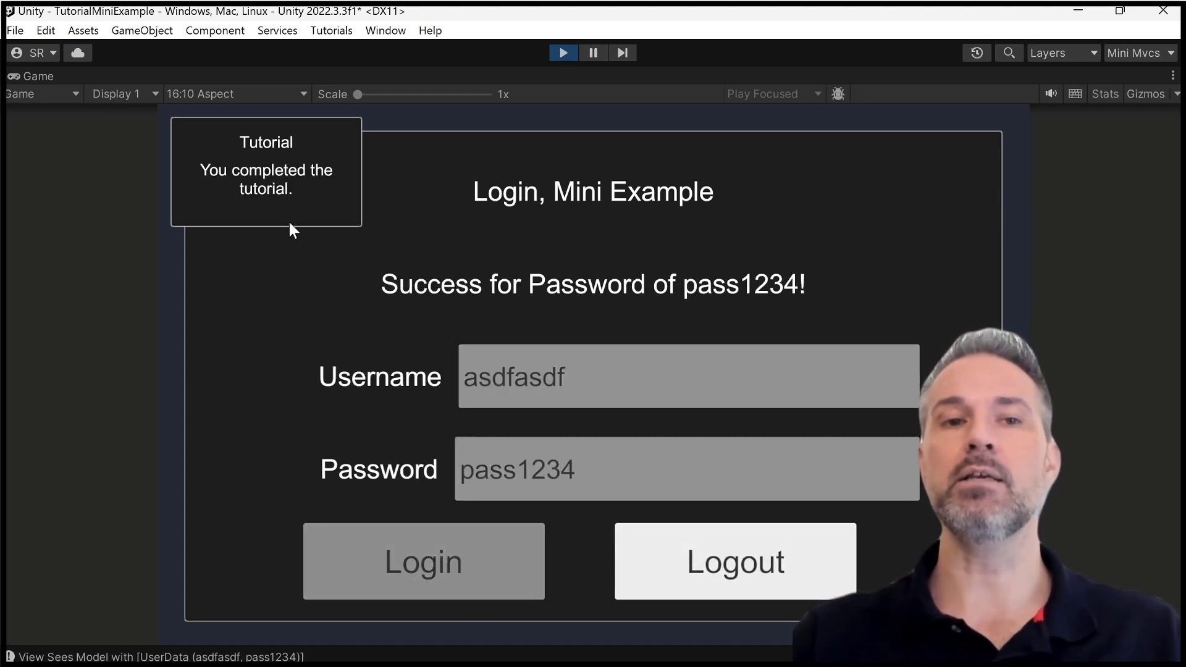
{"action": "mouse_move", "coordinate": [350, 194]}
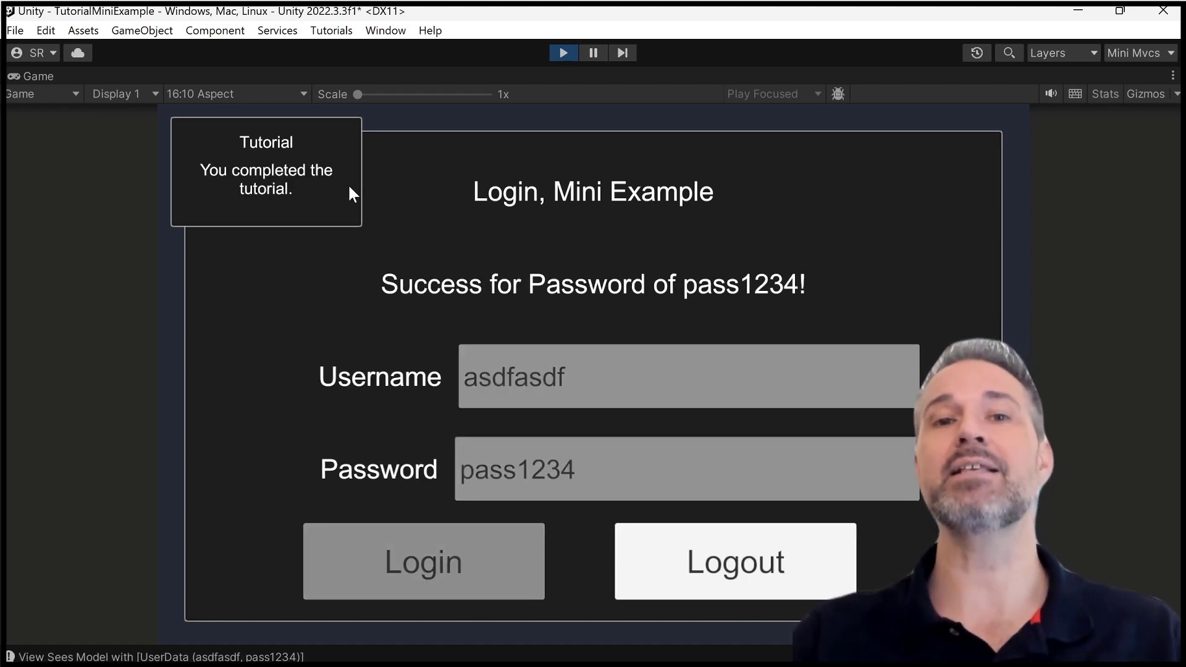
{"action": "mouse_move", "coordinate": [359, 221]}
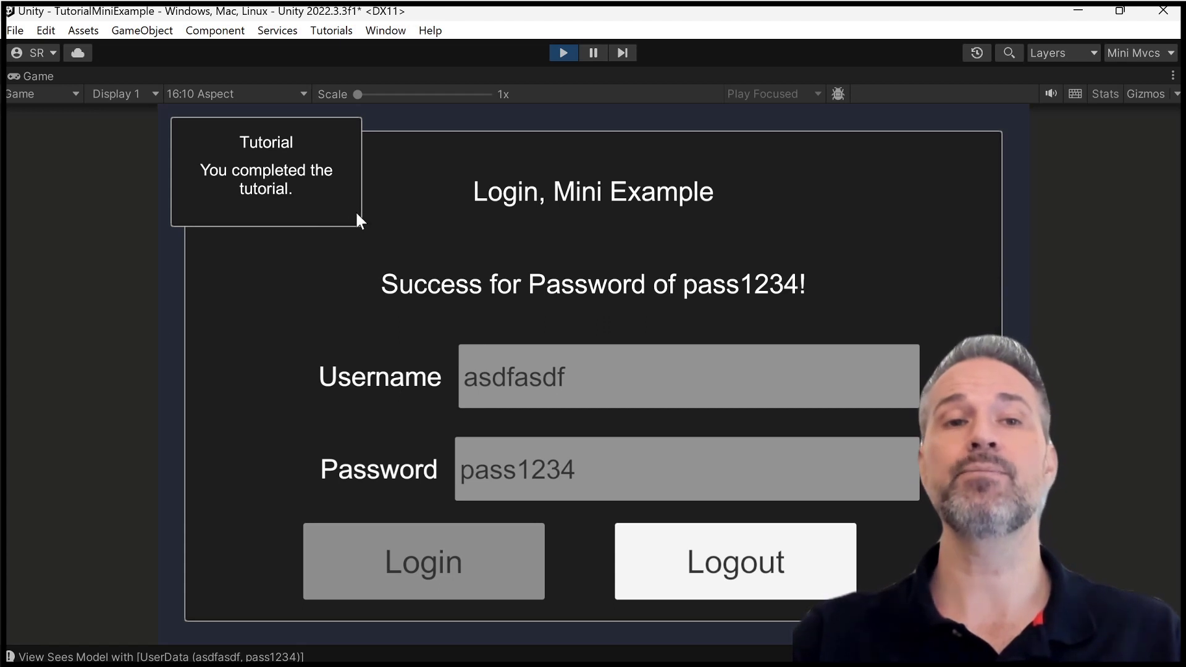
{"action": "mouse_move", "coordinate": [363, 246]}
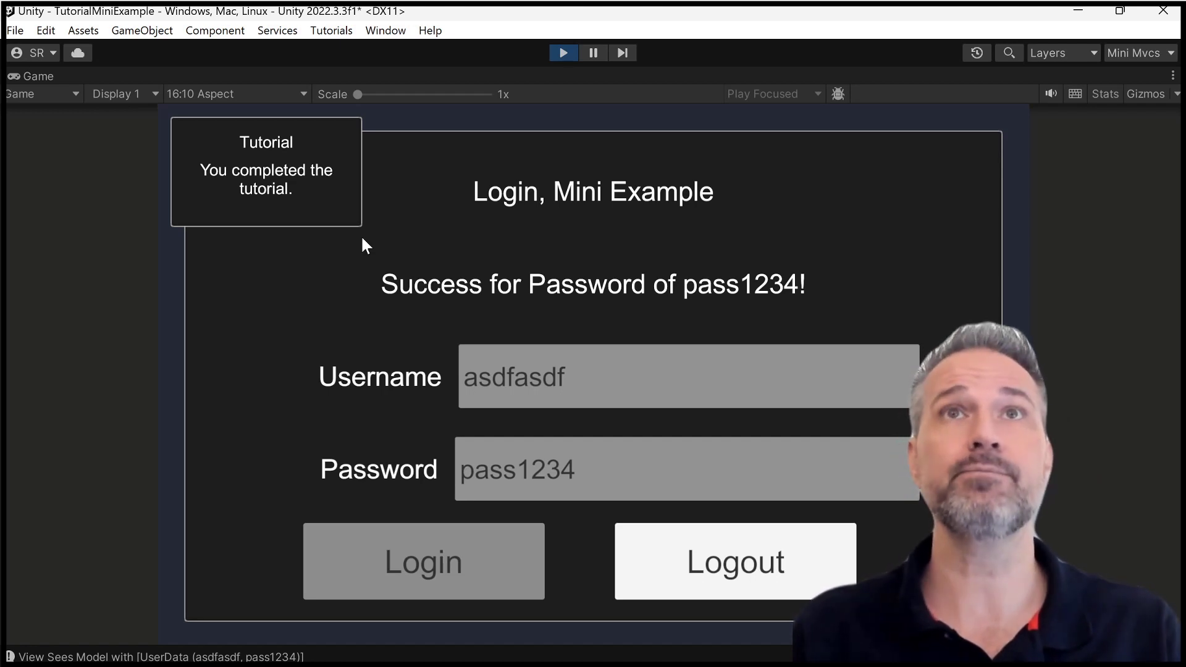
{"action": "mouse_move", "coordinate": [372, 220]}
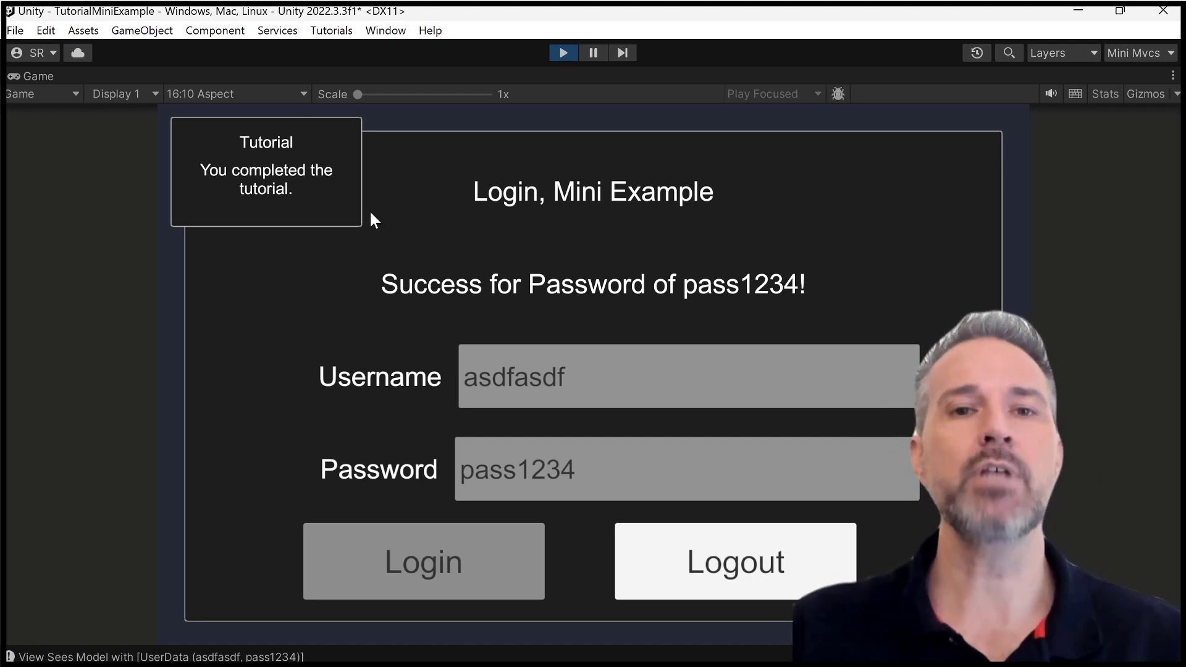